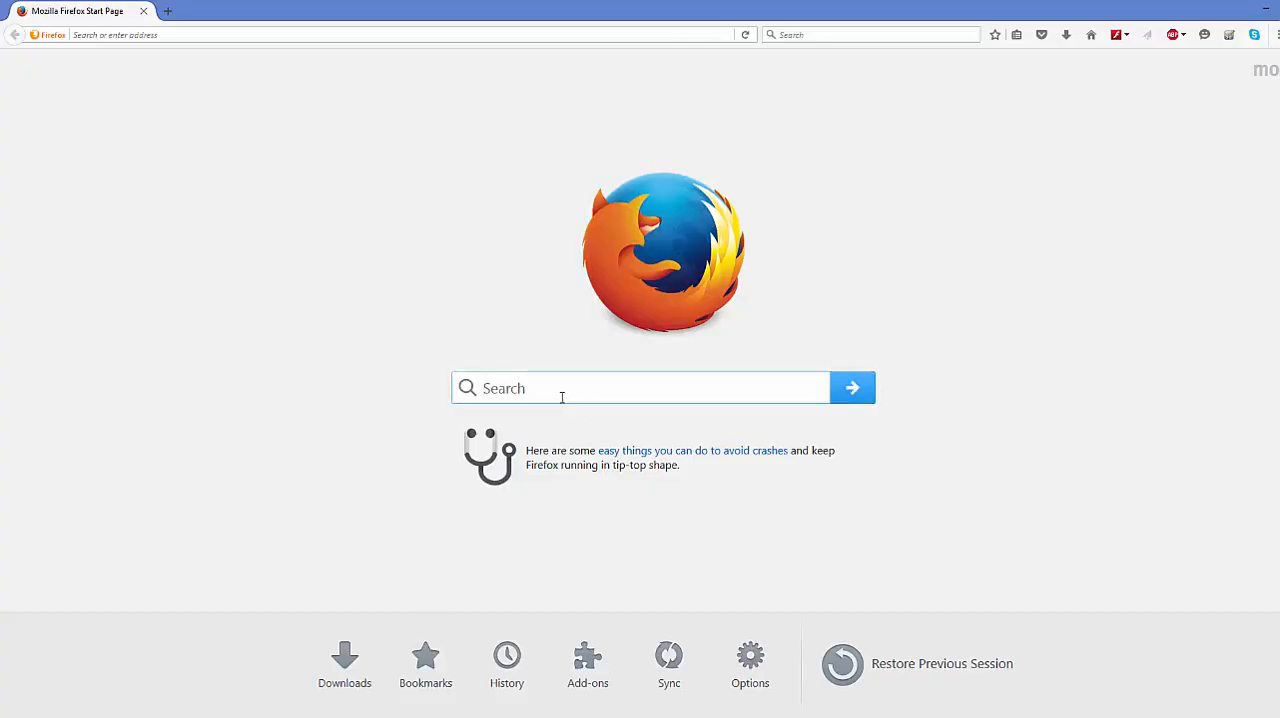
- Search the web for 'Teamviewer' from the Firefox start page search box
text(Teamviewer)
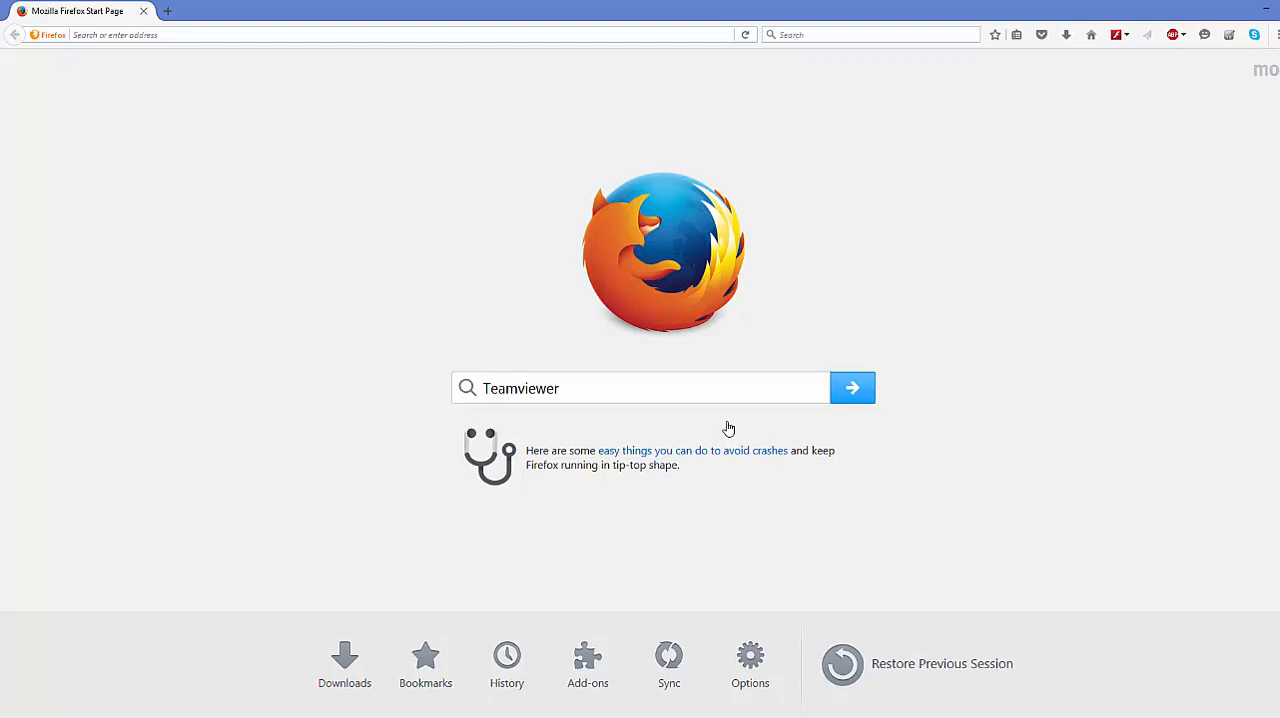
click(852, 388)
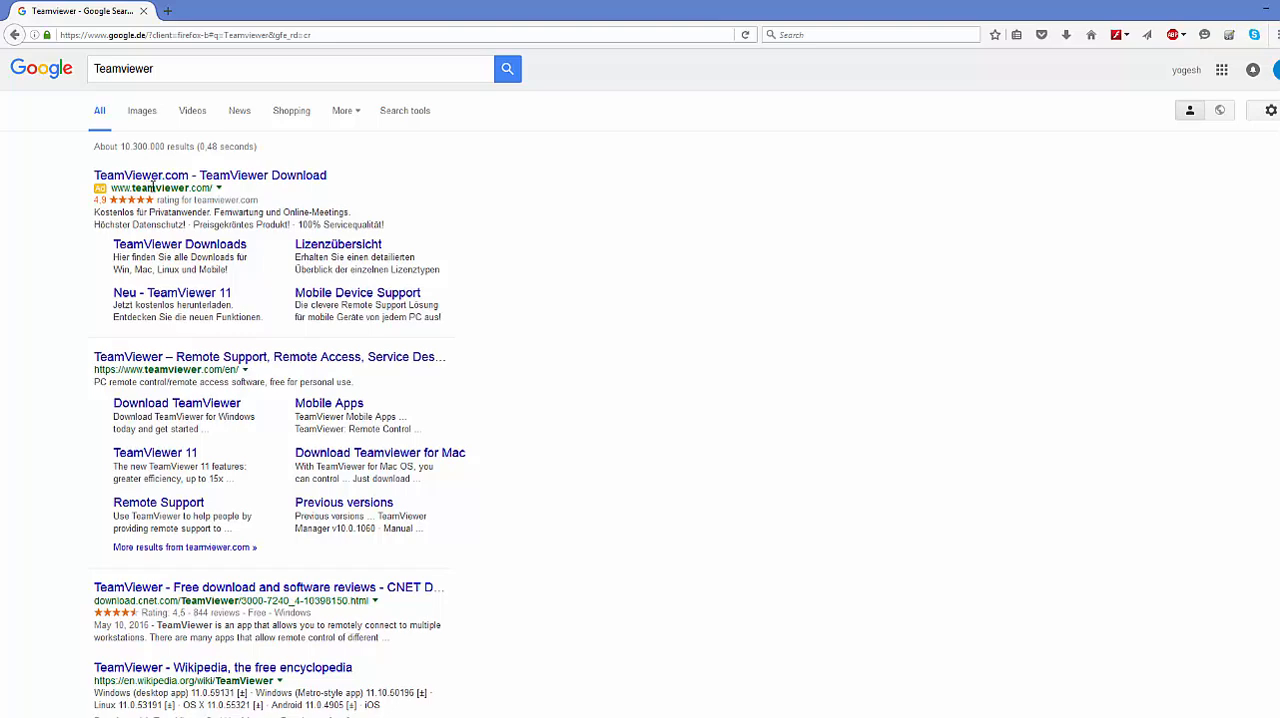
- Go to the official teamviewer.com result from the Google results list
click(208, 176)
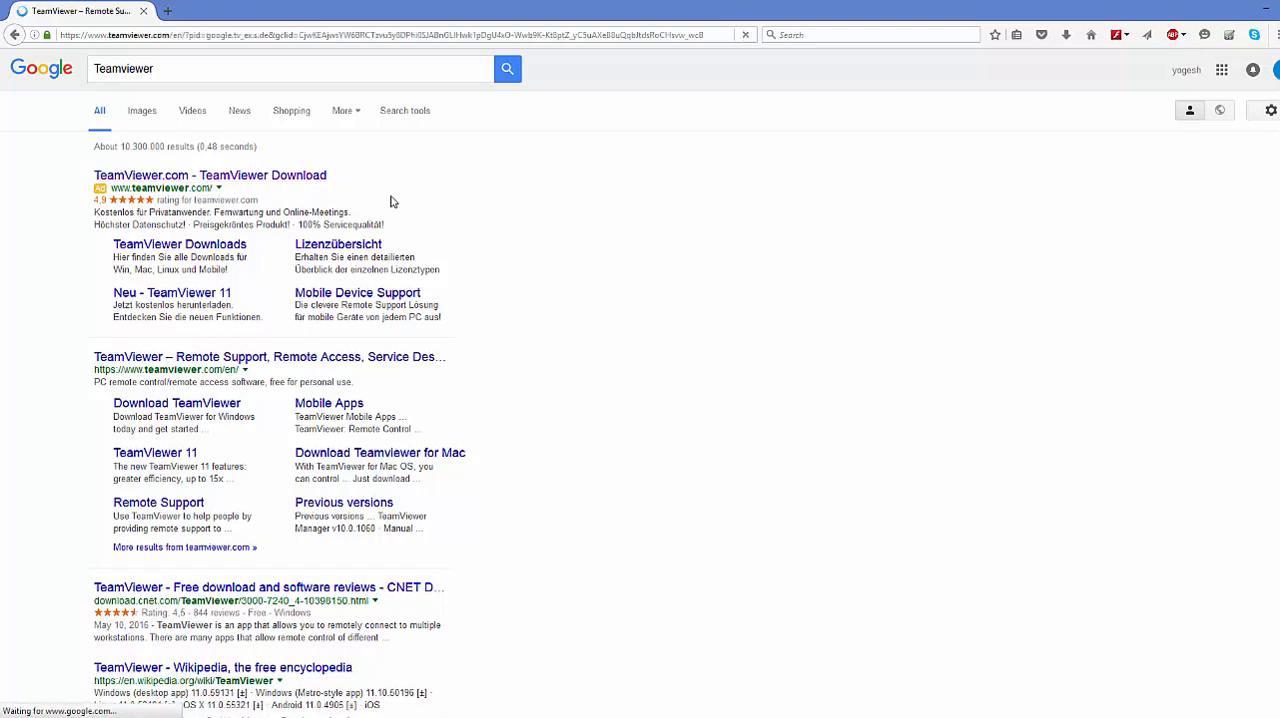
click(210, 176)
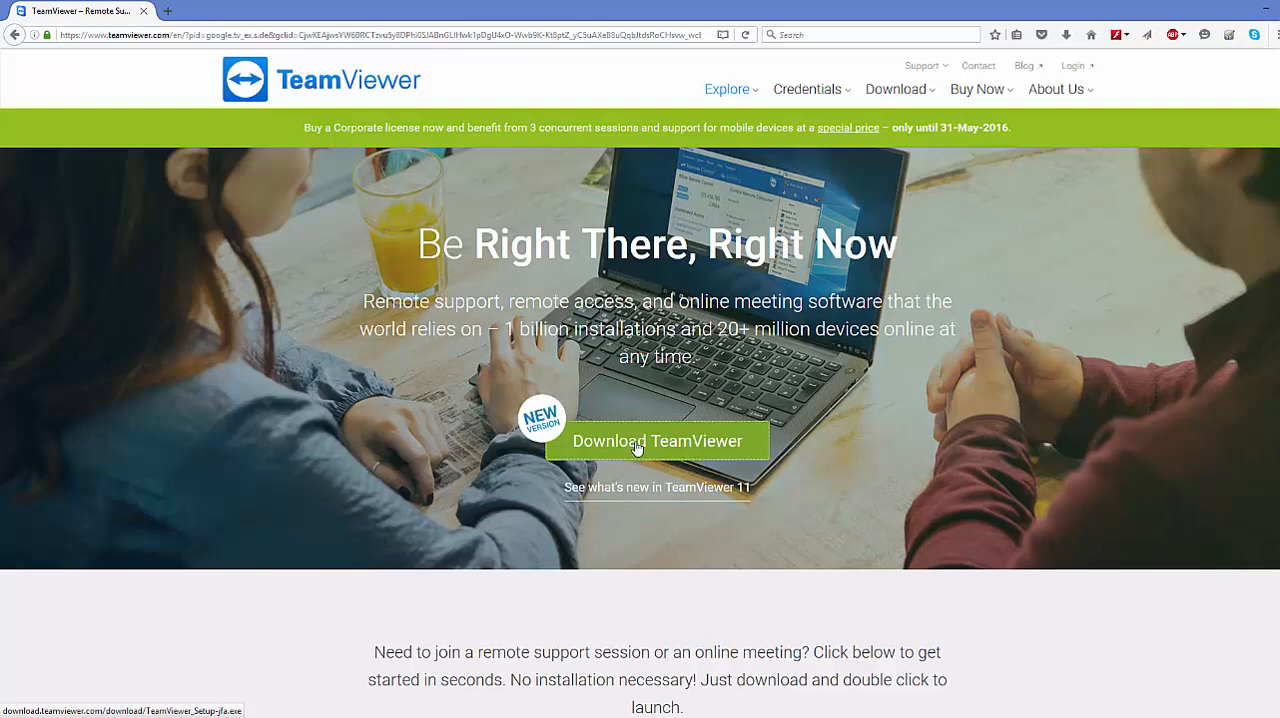
- Download TeamViewer_Setup from the site, save it to disk and launch it
click(656, 442)
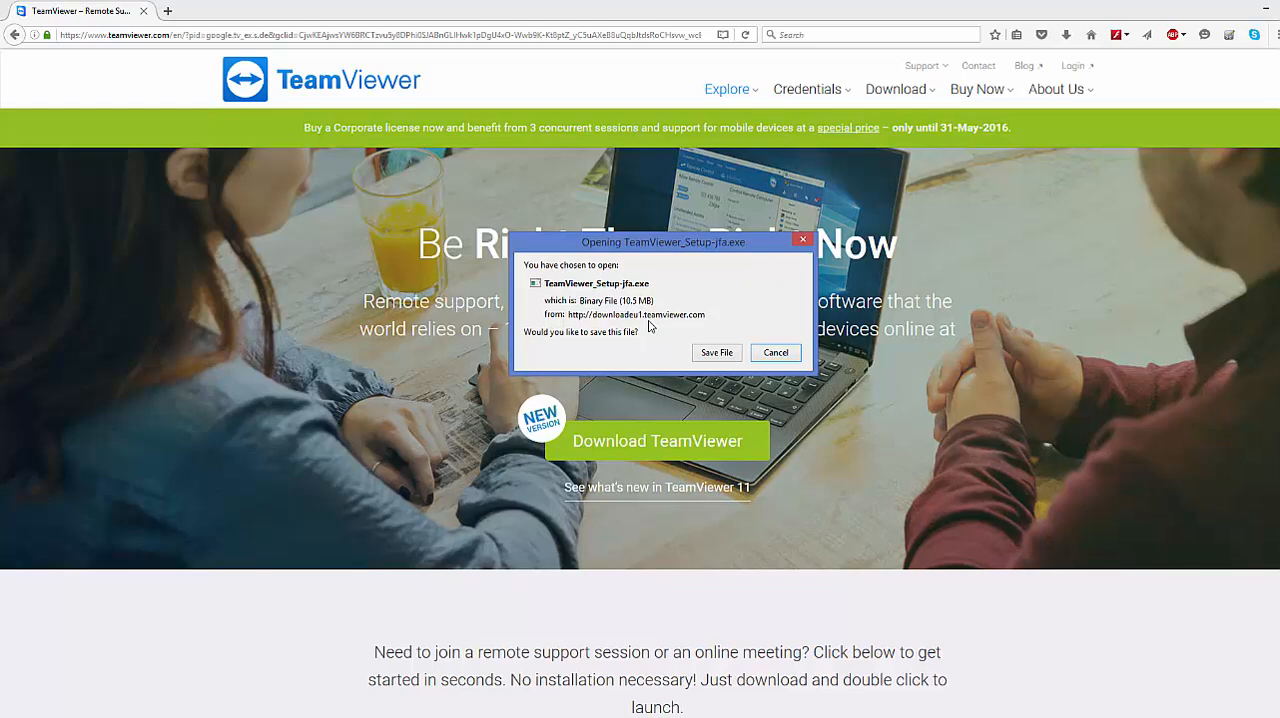
mouse_move(568, 302)
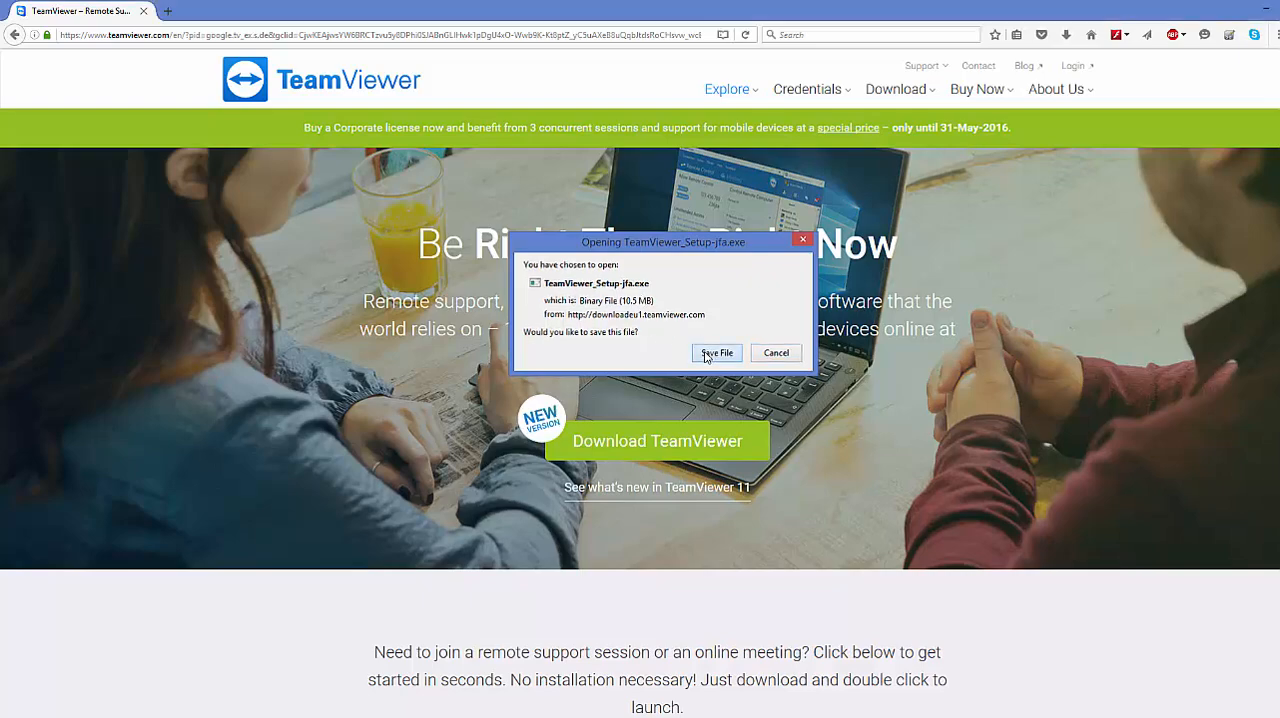
click(716, 352)
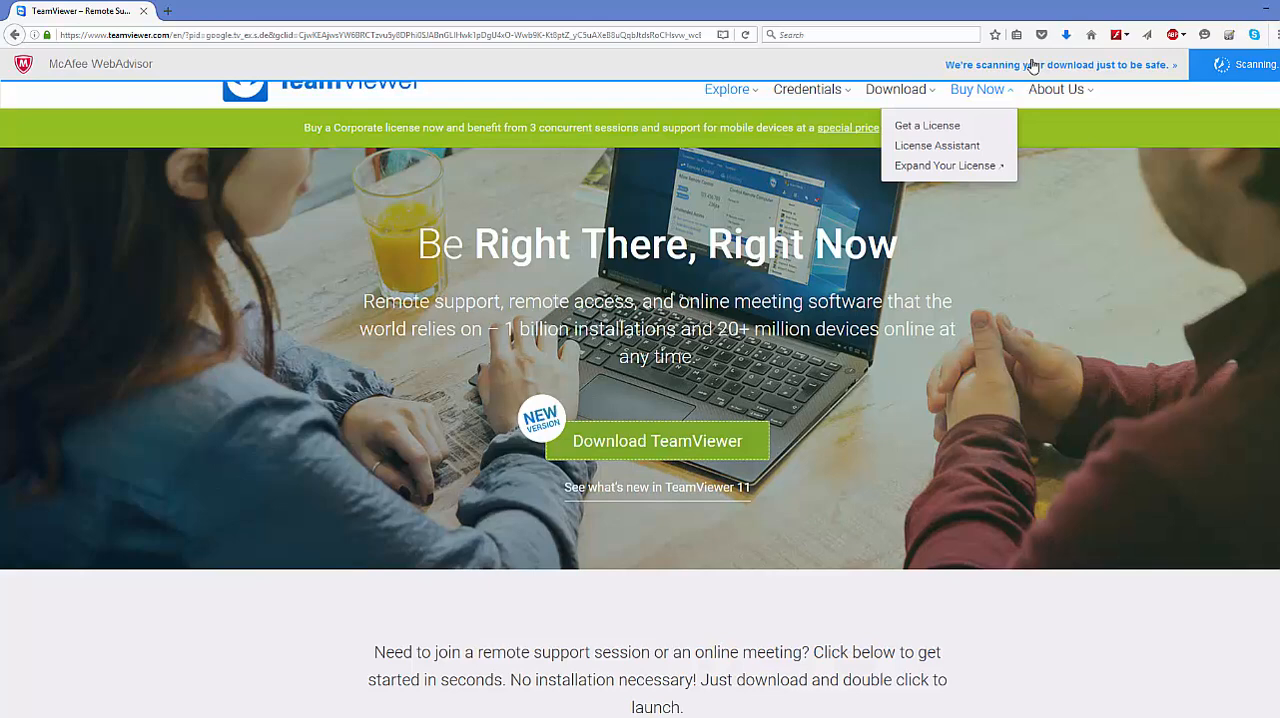
click(1066, 34)
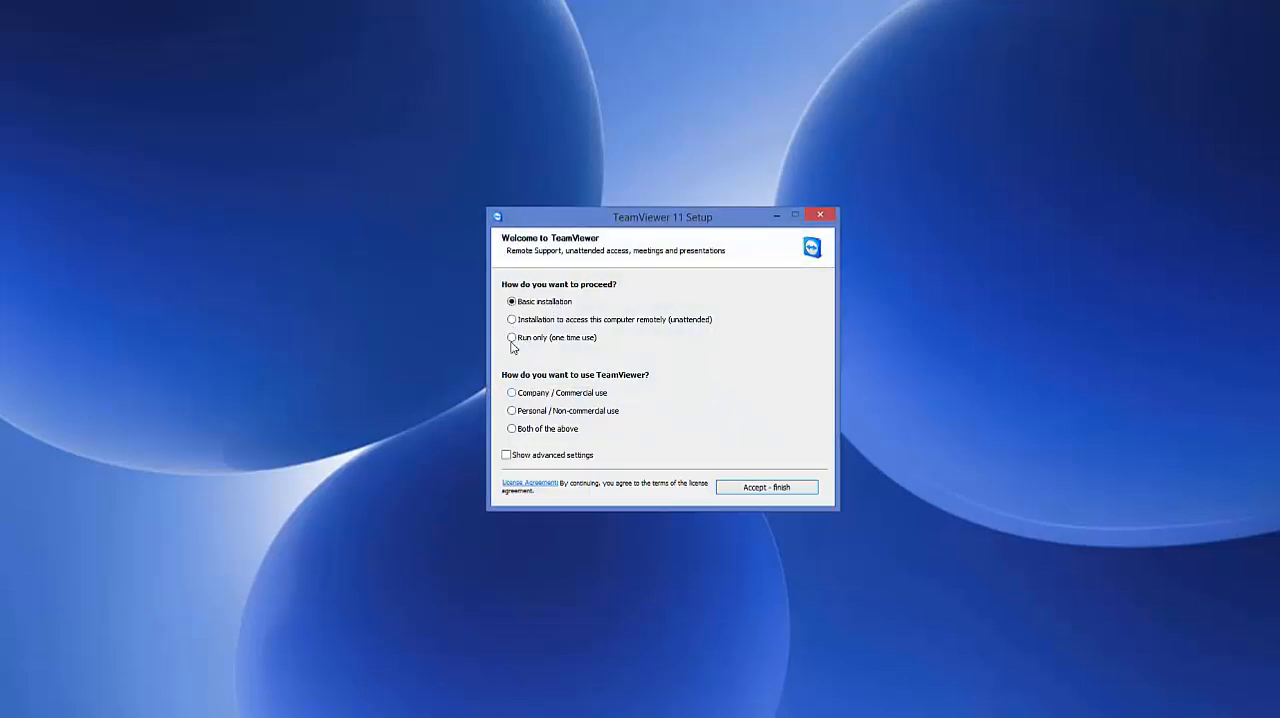
mouse_move(548, 264)
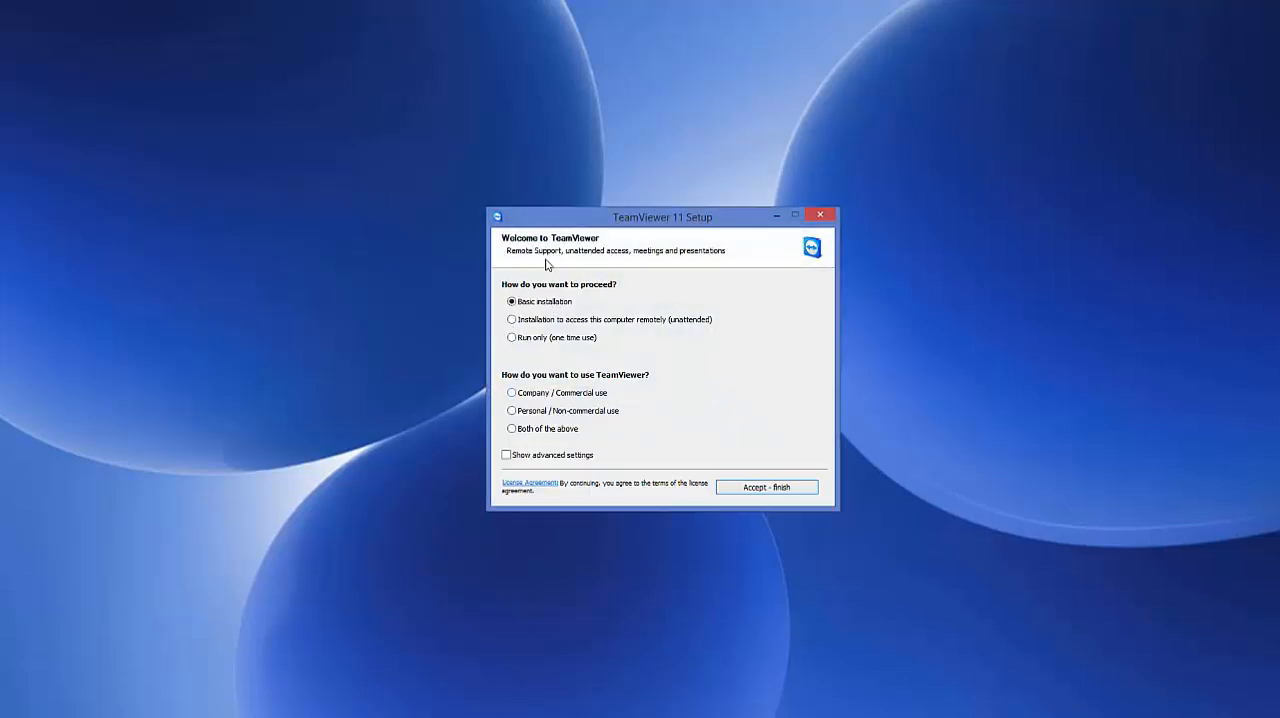
mouse_move(512, 292)
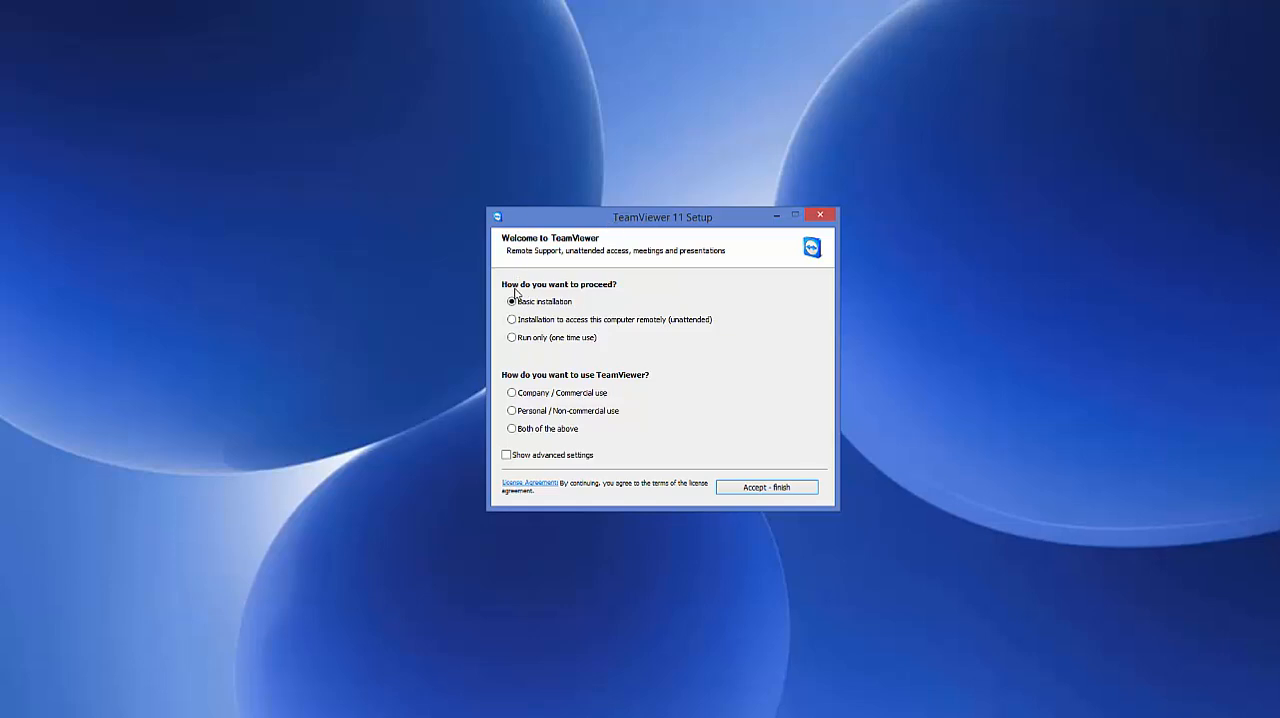
mouse_move(532, 294)
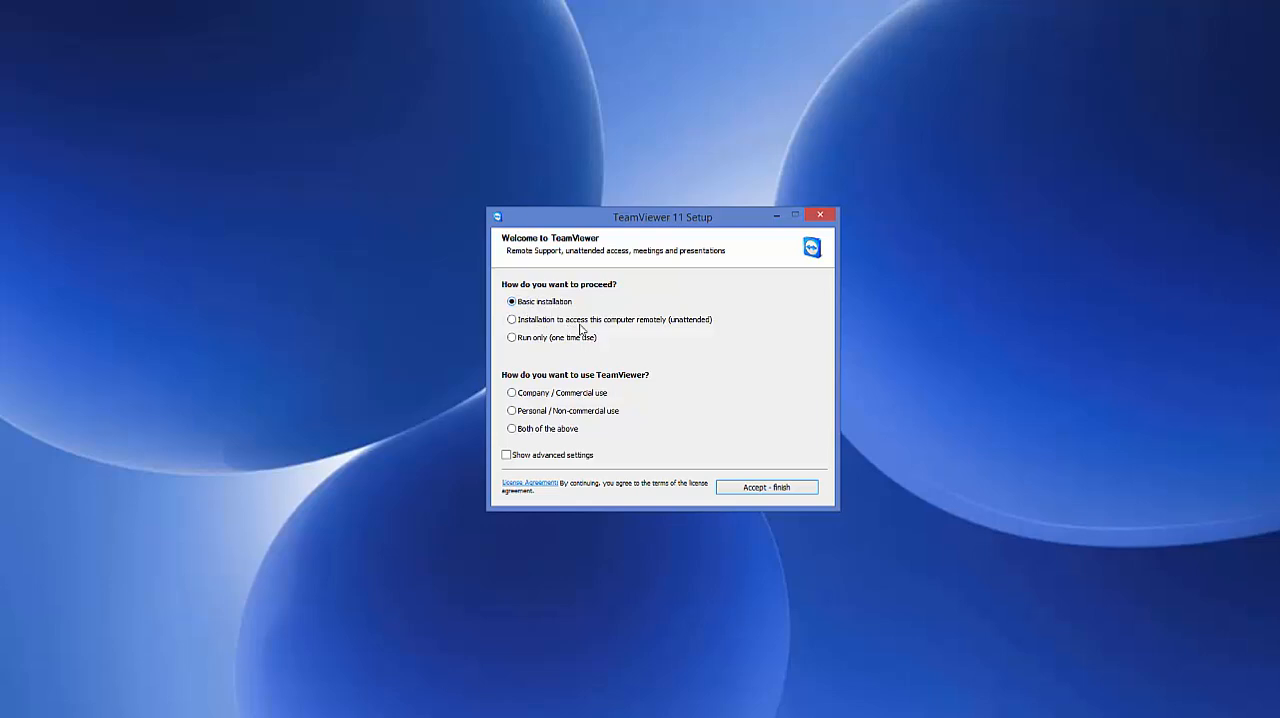
mouse_move(664, 328)
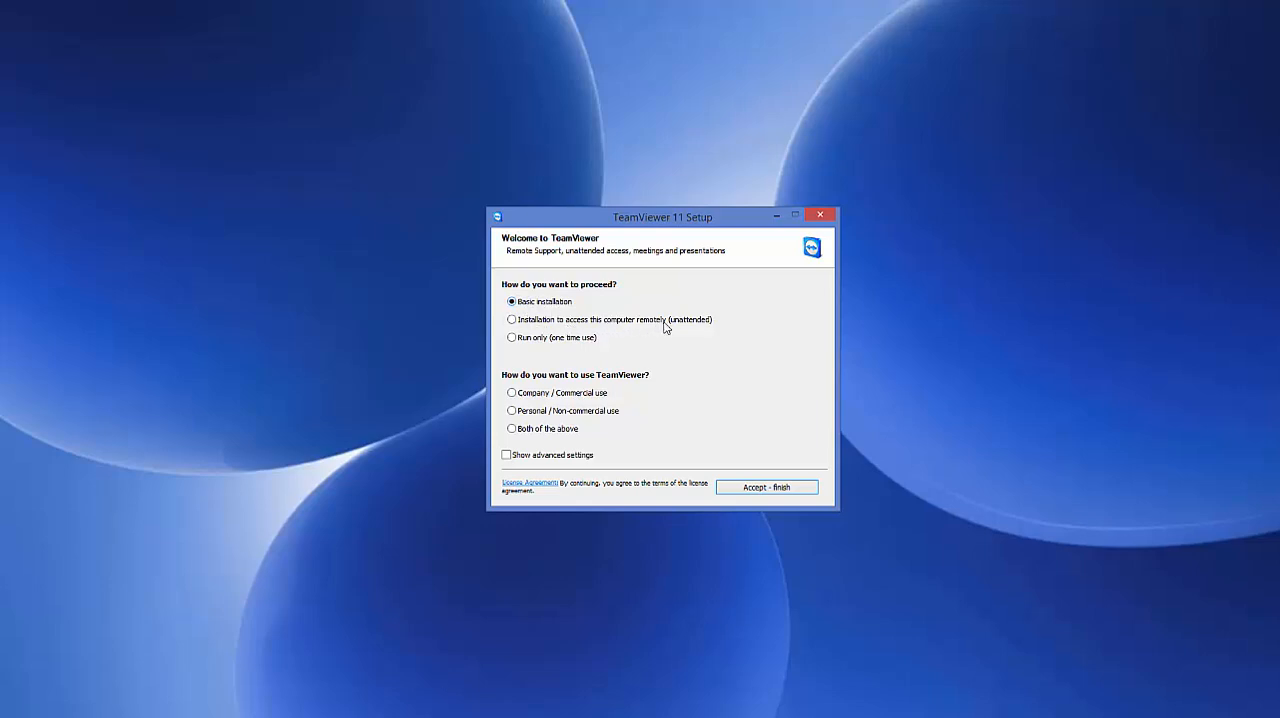
mouse_move(564, 352)
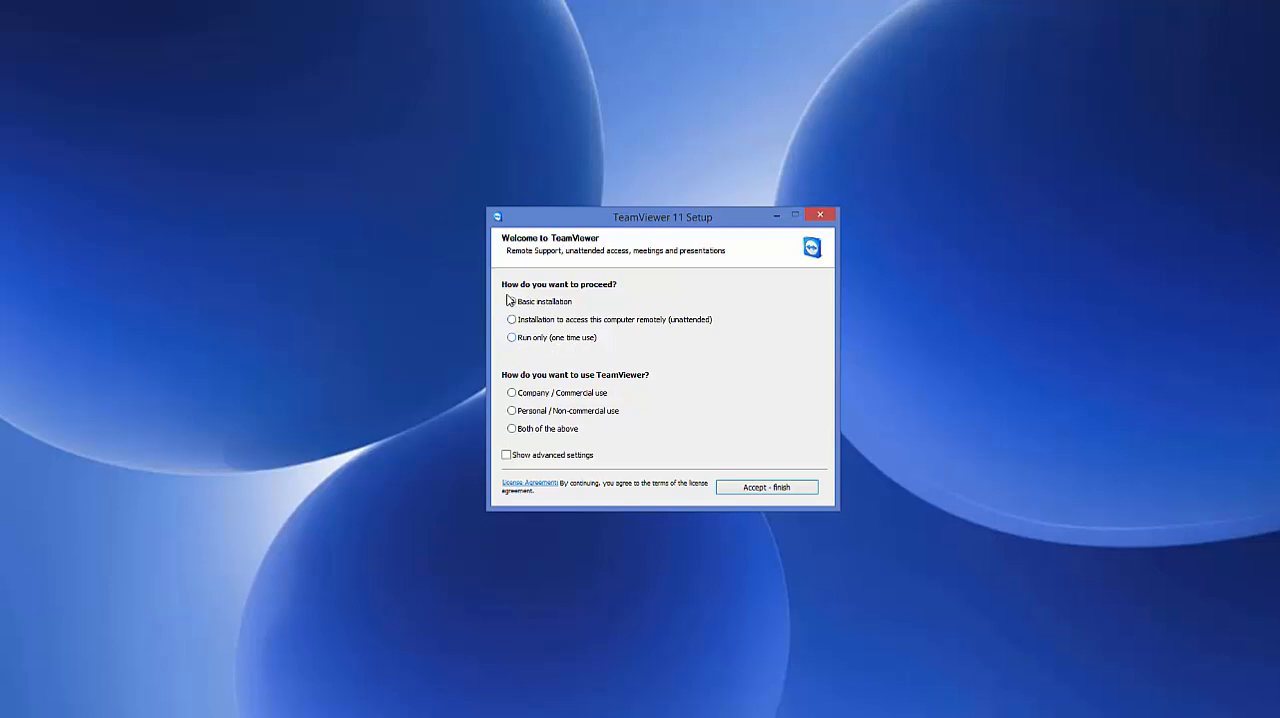
- Keep Basic installation and select Personal / Non-commercial use
click(512, 300)
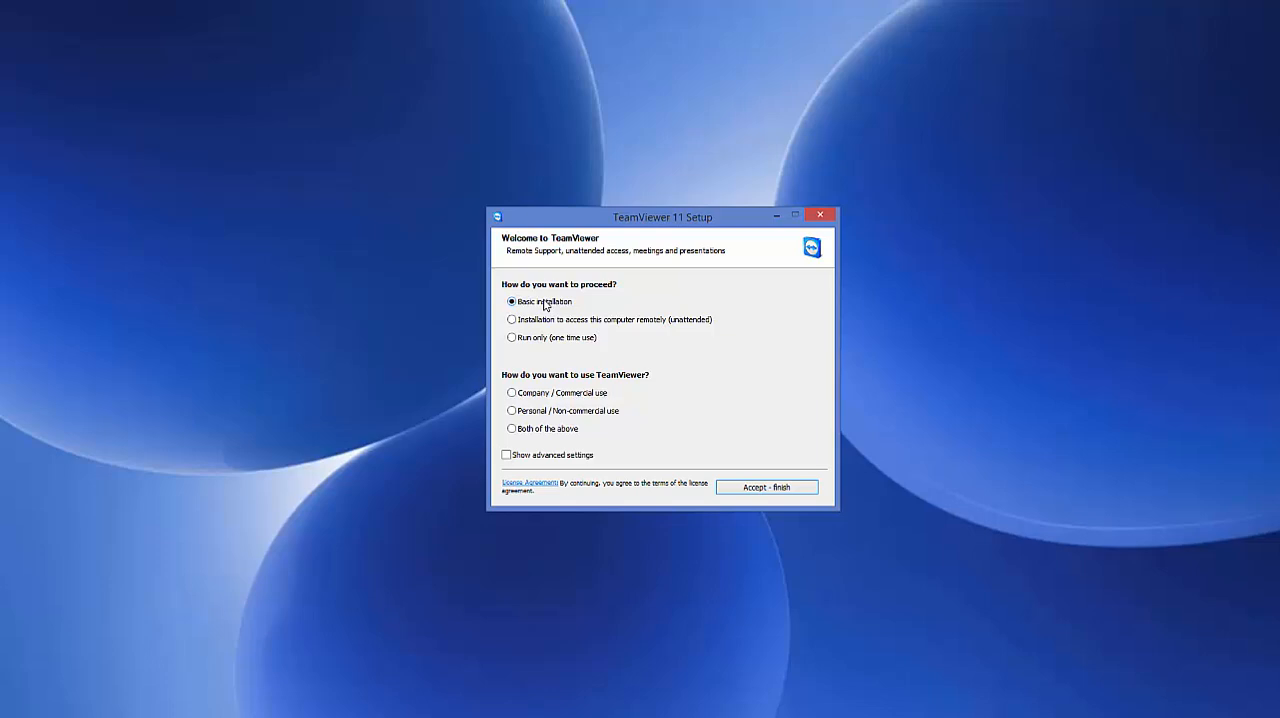
mouse_move(514, 384)
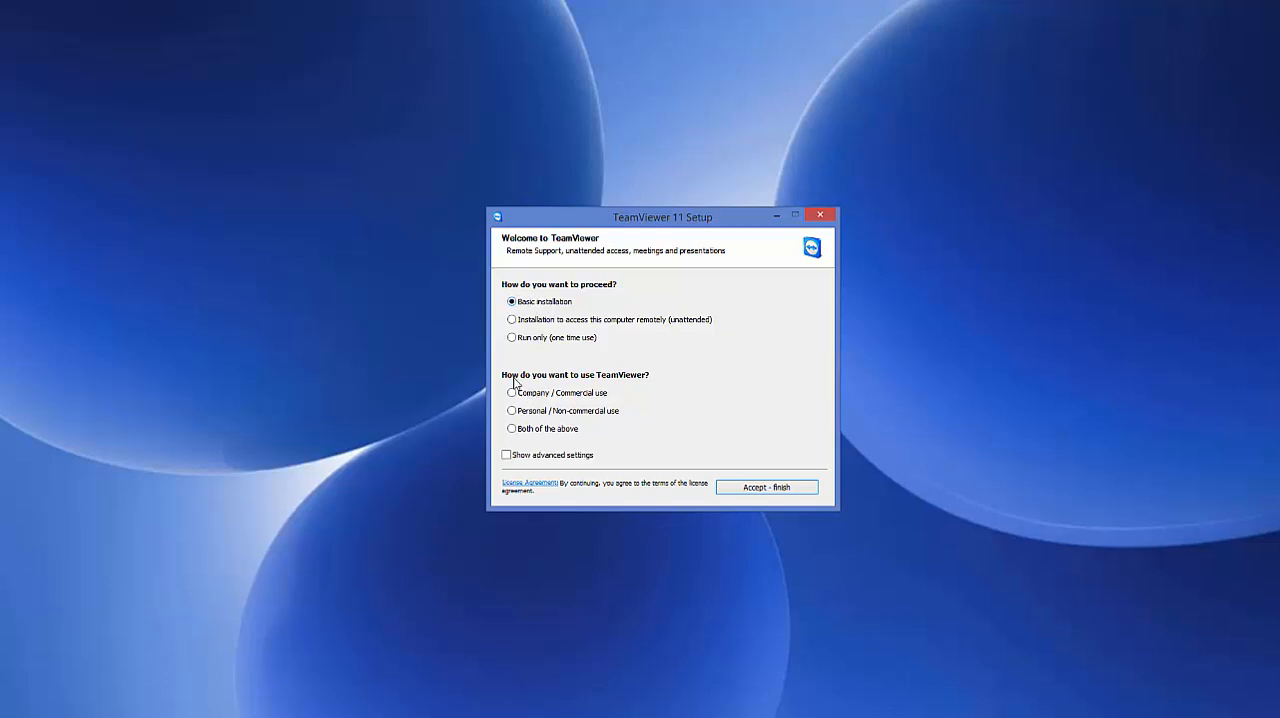
mouse_move(576, 380)
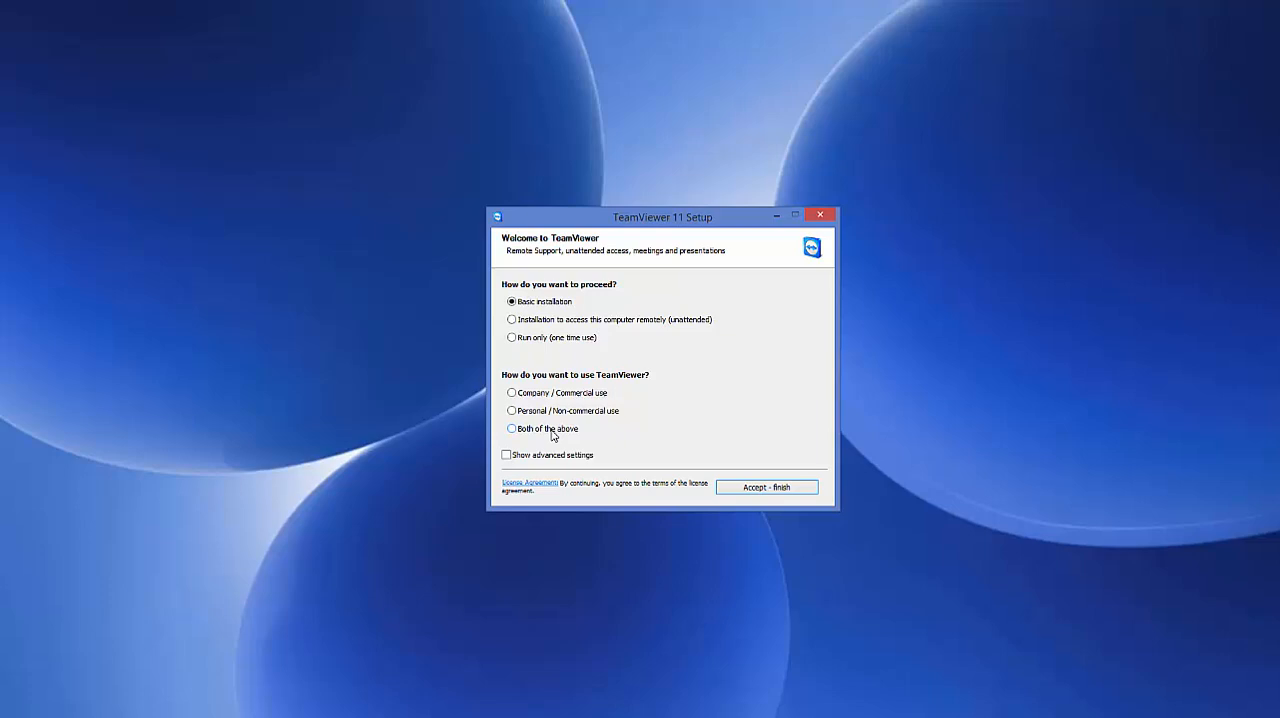
click(512, 412)
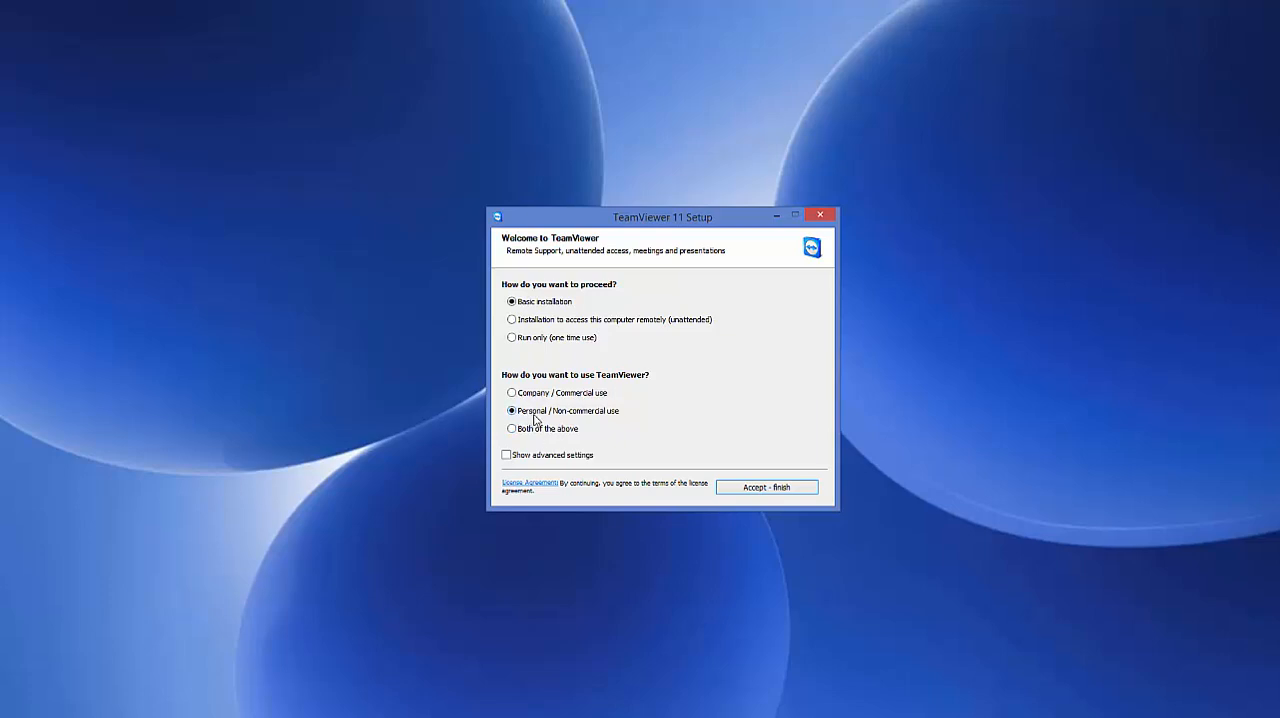
mouse_move(590, 418)
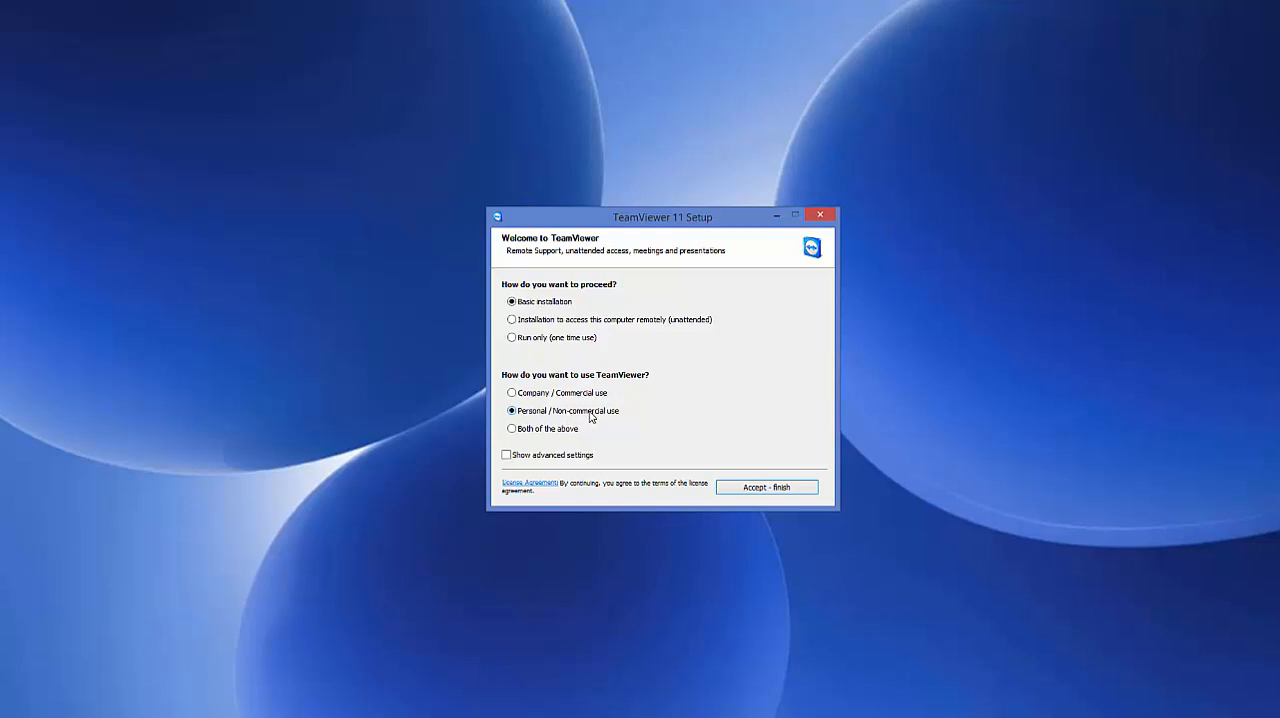
mouse_move(522, 420)
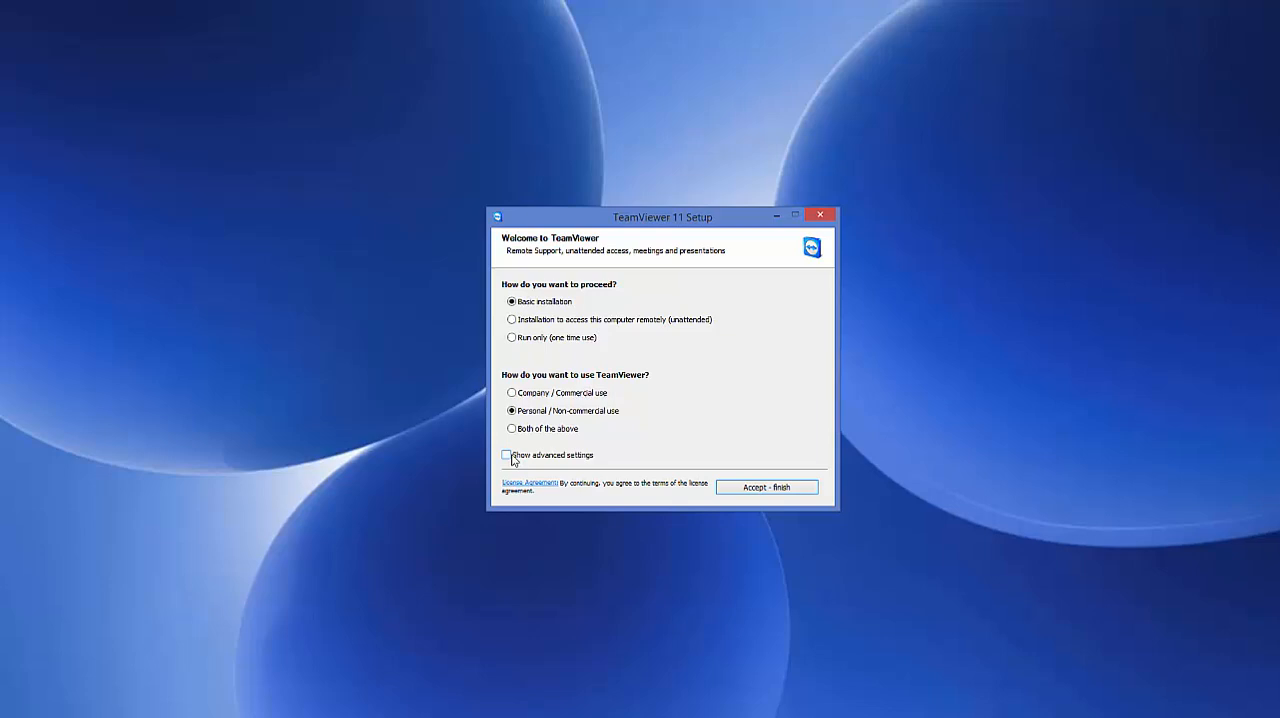
- Enable Show advanced settings and continue with Accept - next
click(506, 456)
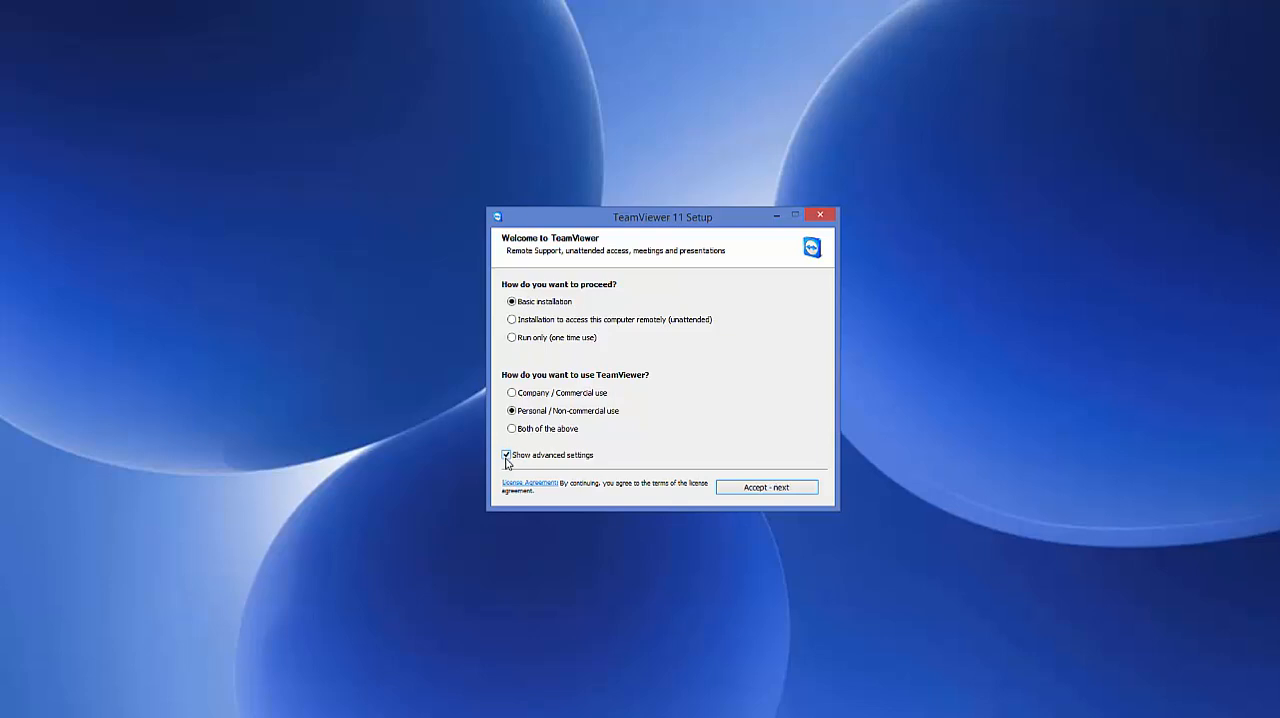
mouse_move(544, 464)
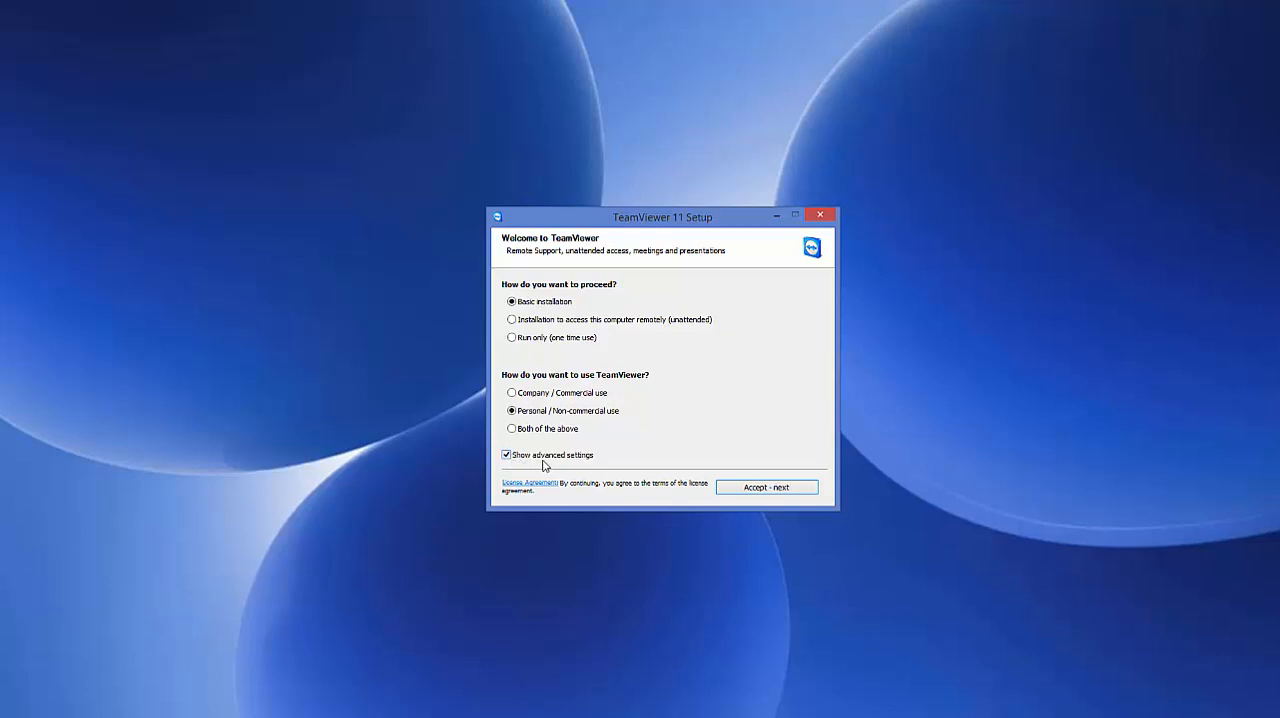
mouse_move(656, 468)
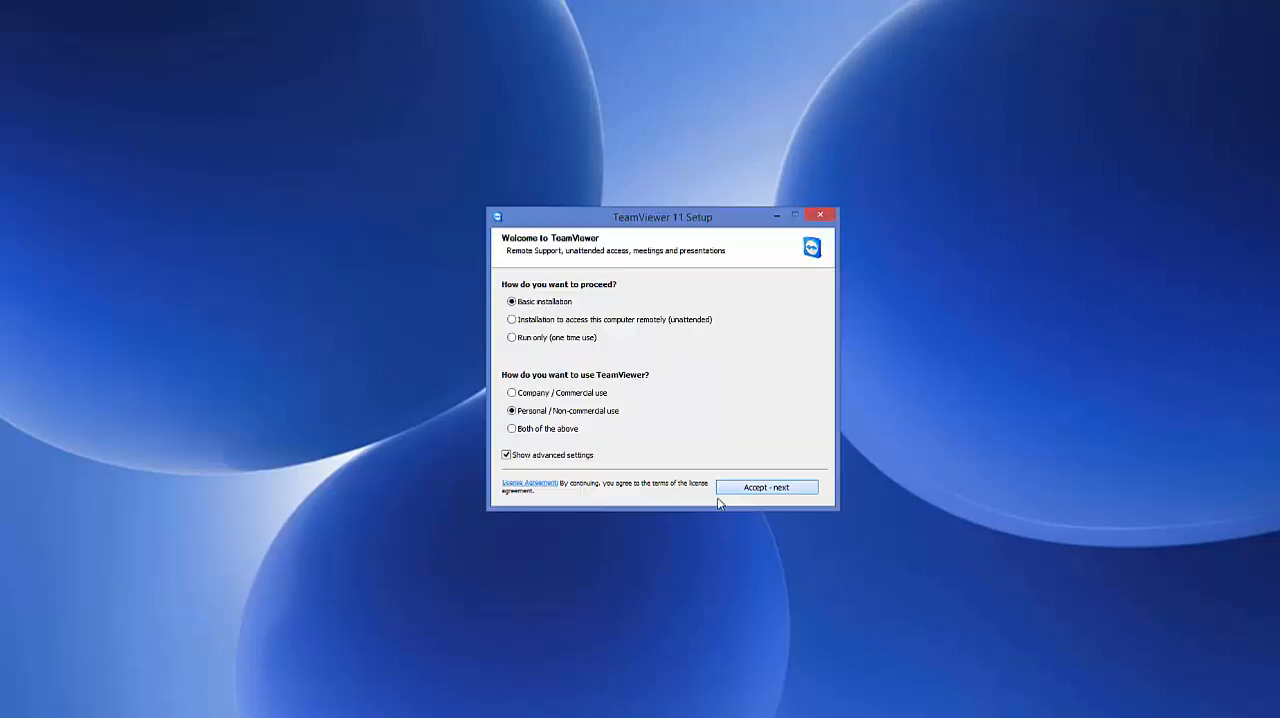
click(766, 488)
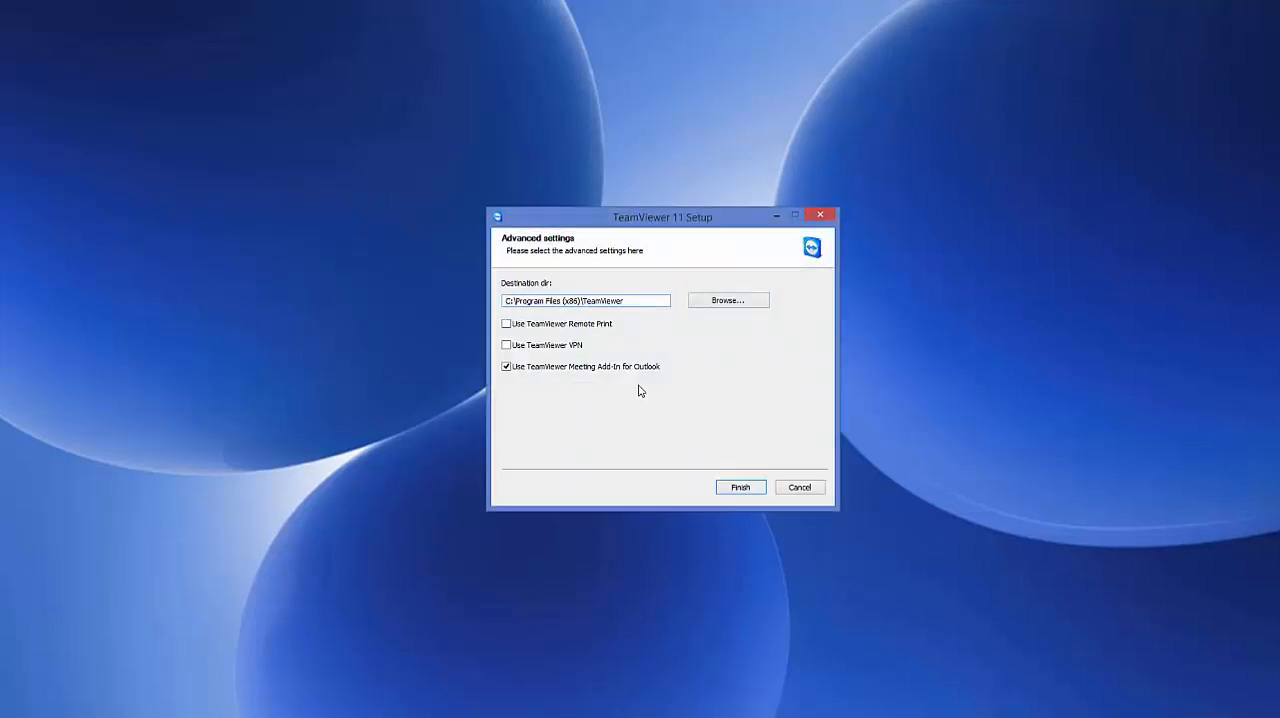
mouse_move(548, 312)
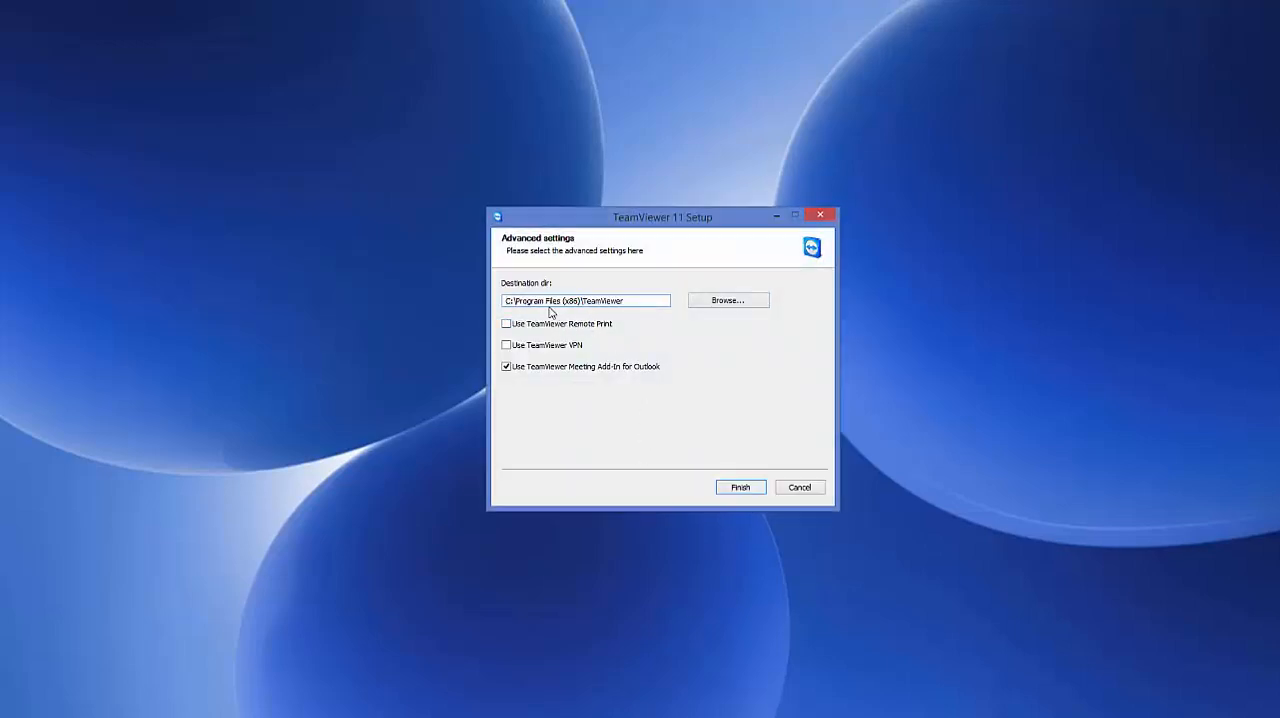
- Keep the default destination folder and Outlook add-in, then finish installing
click(586, 300)
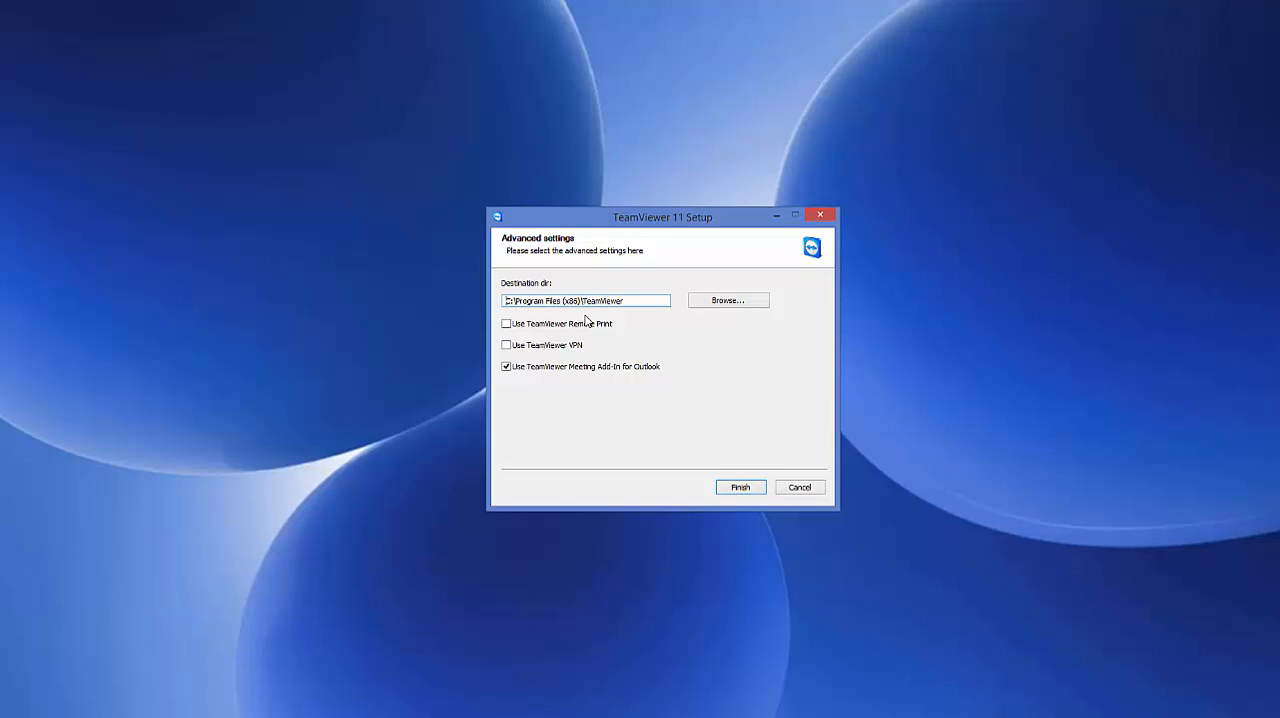
mouse_move(630, 328)
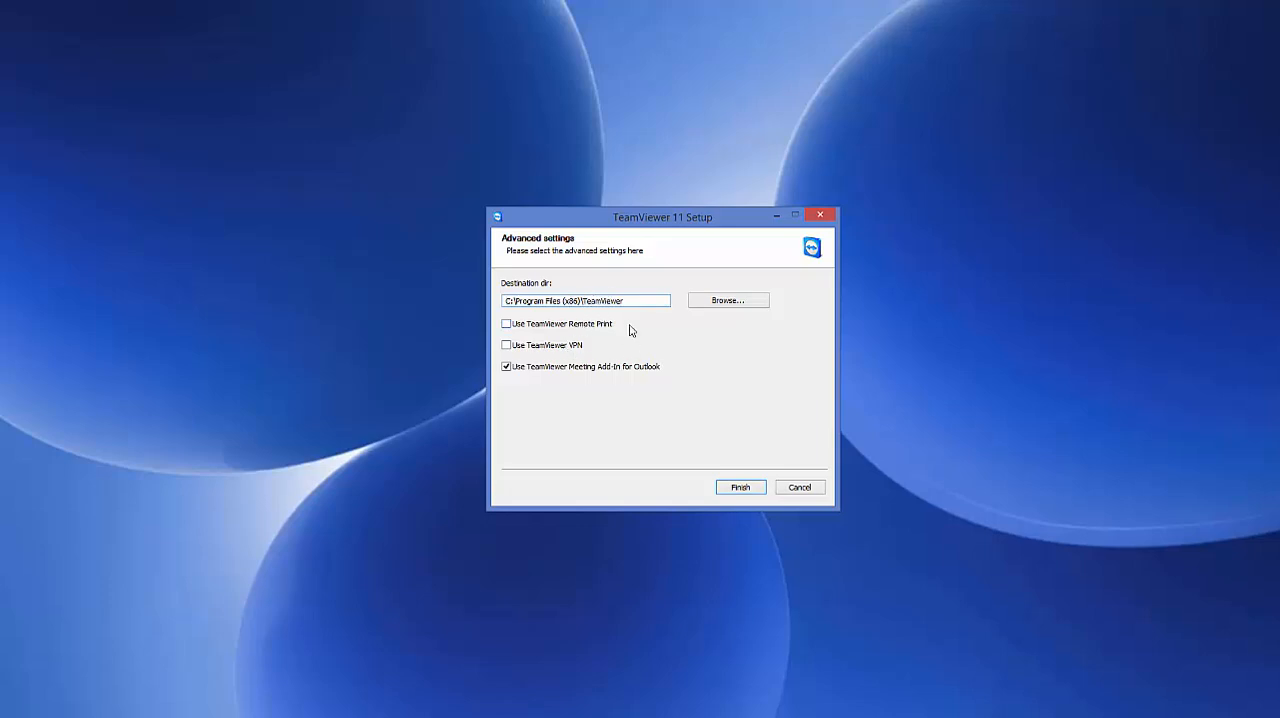
mouse_move(600, 322)
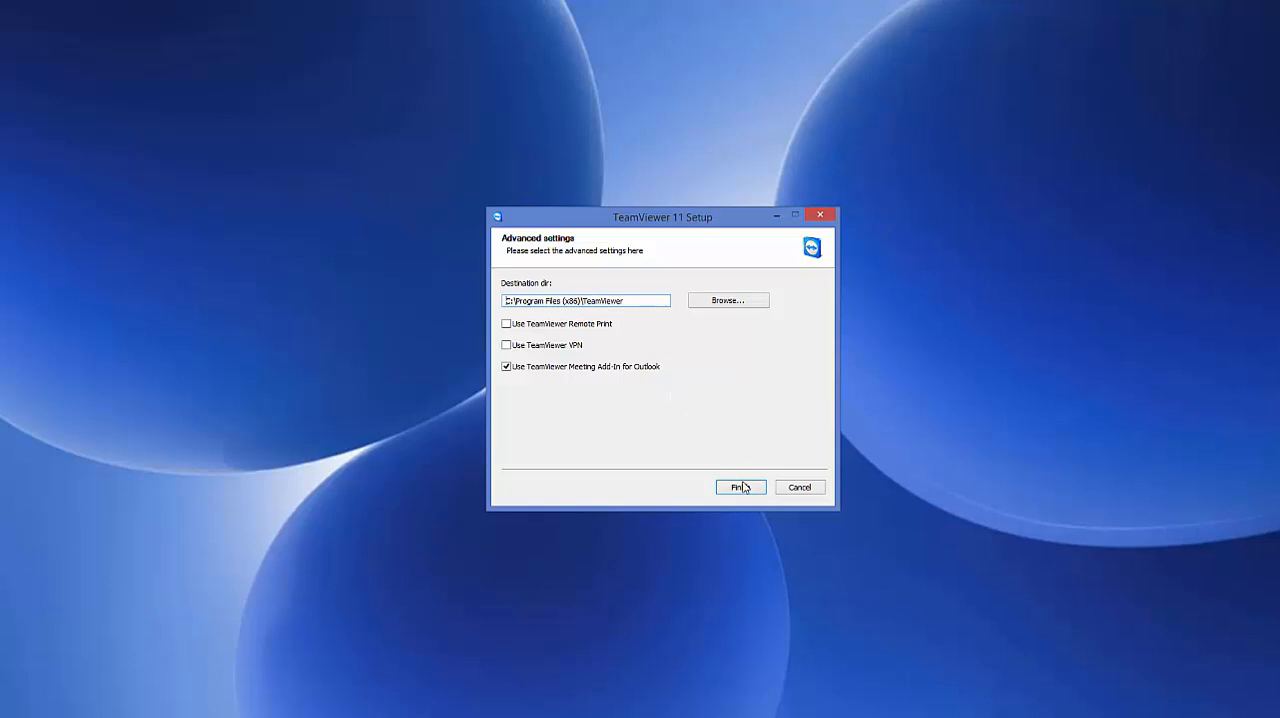
click(740, 488)
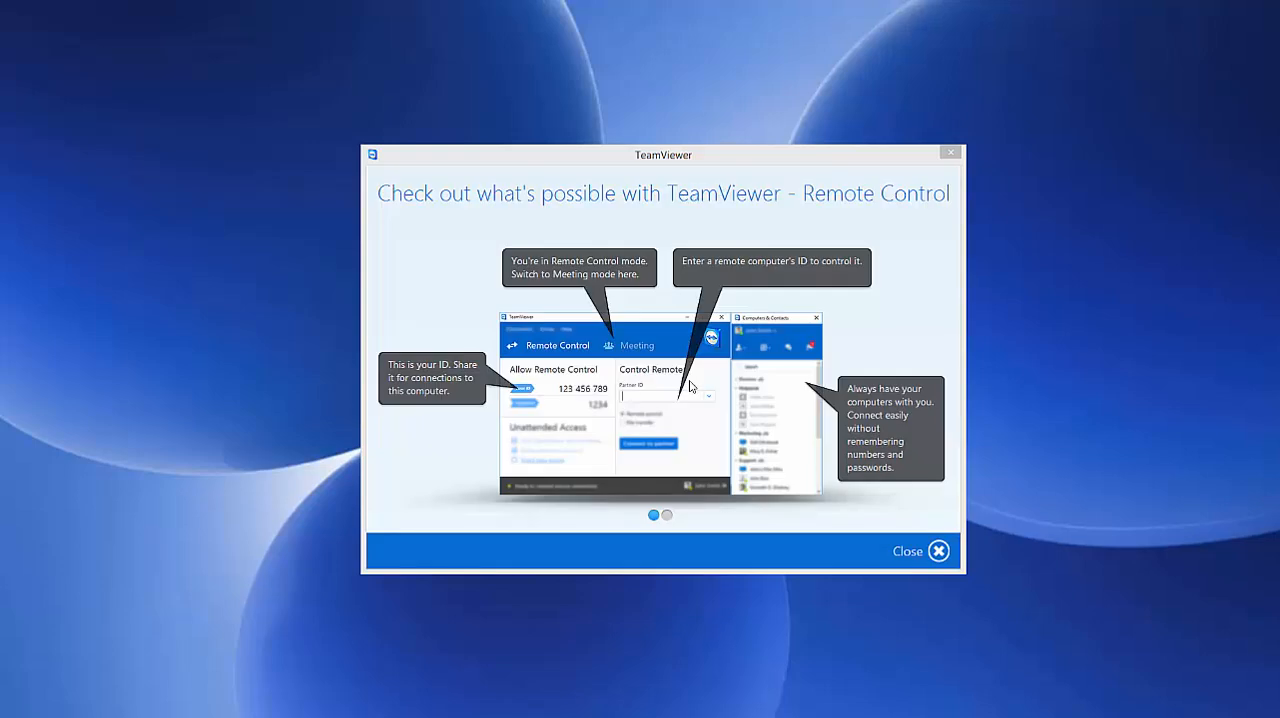
mouse_move(666, 444)
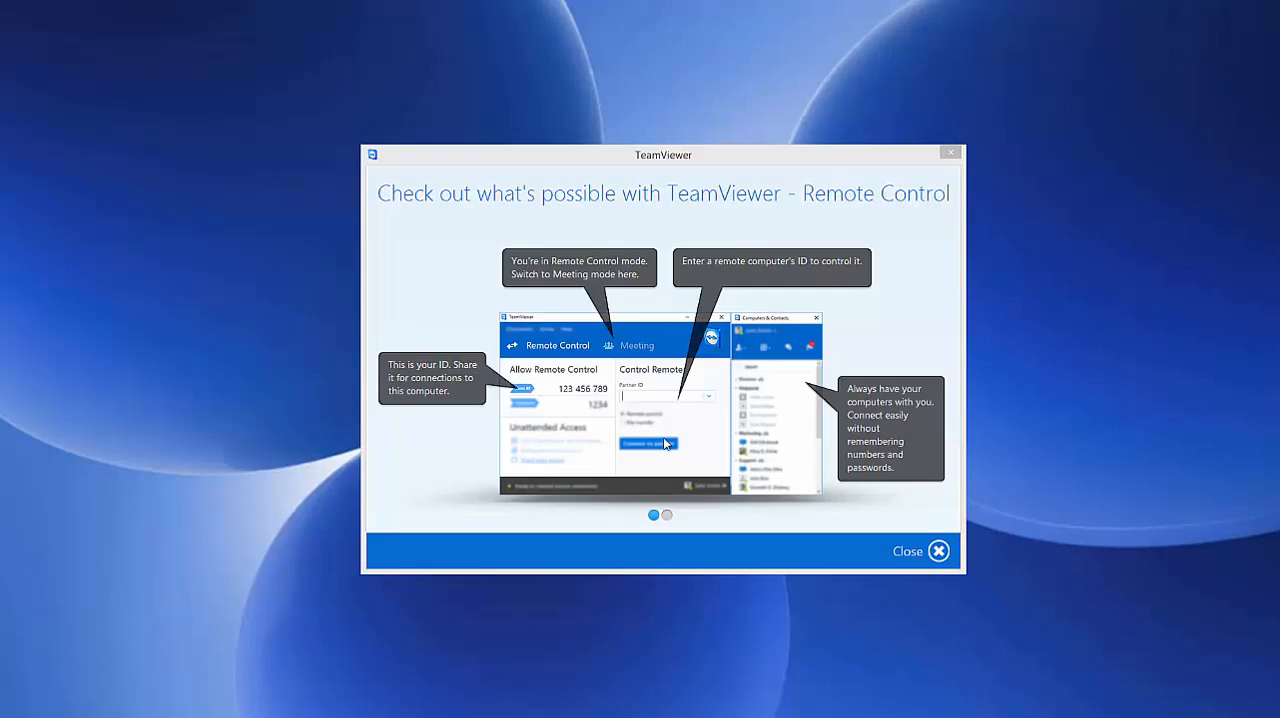
mouse_move(796, 230)
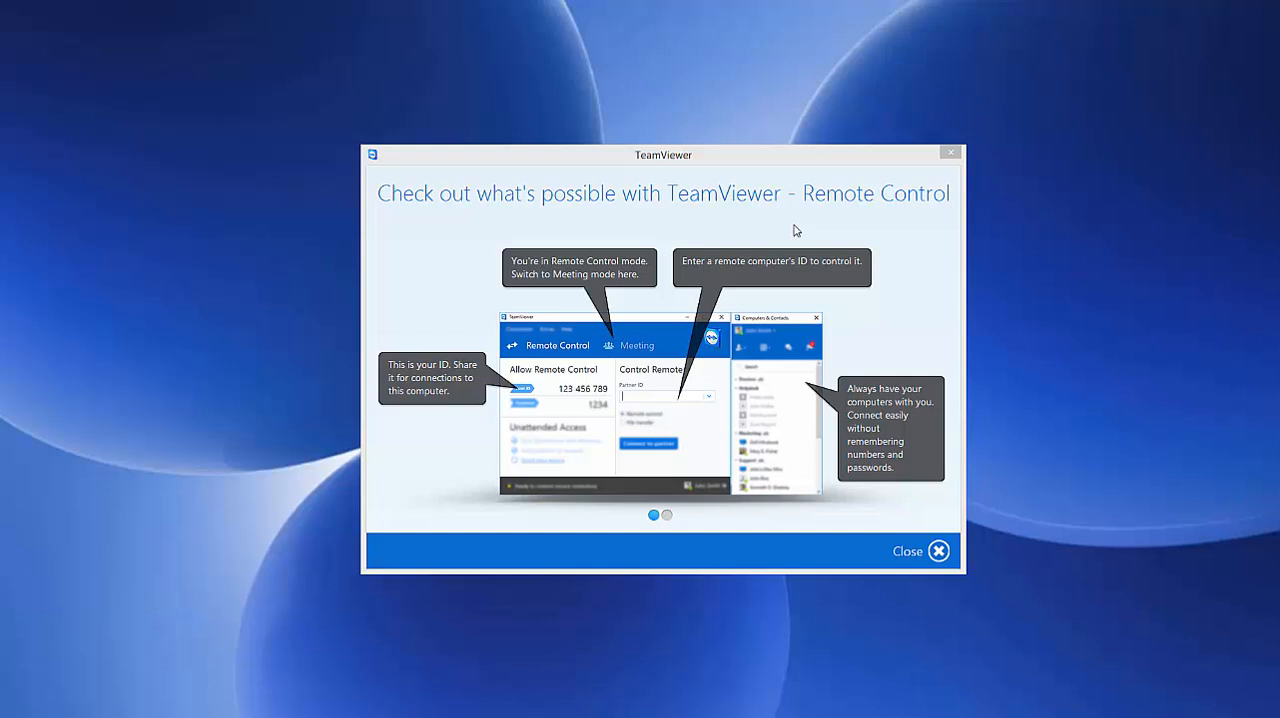
mouse_move(592, 340)
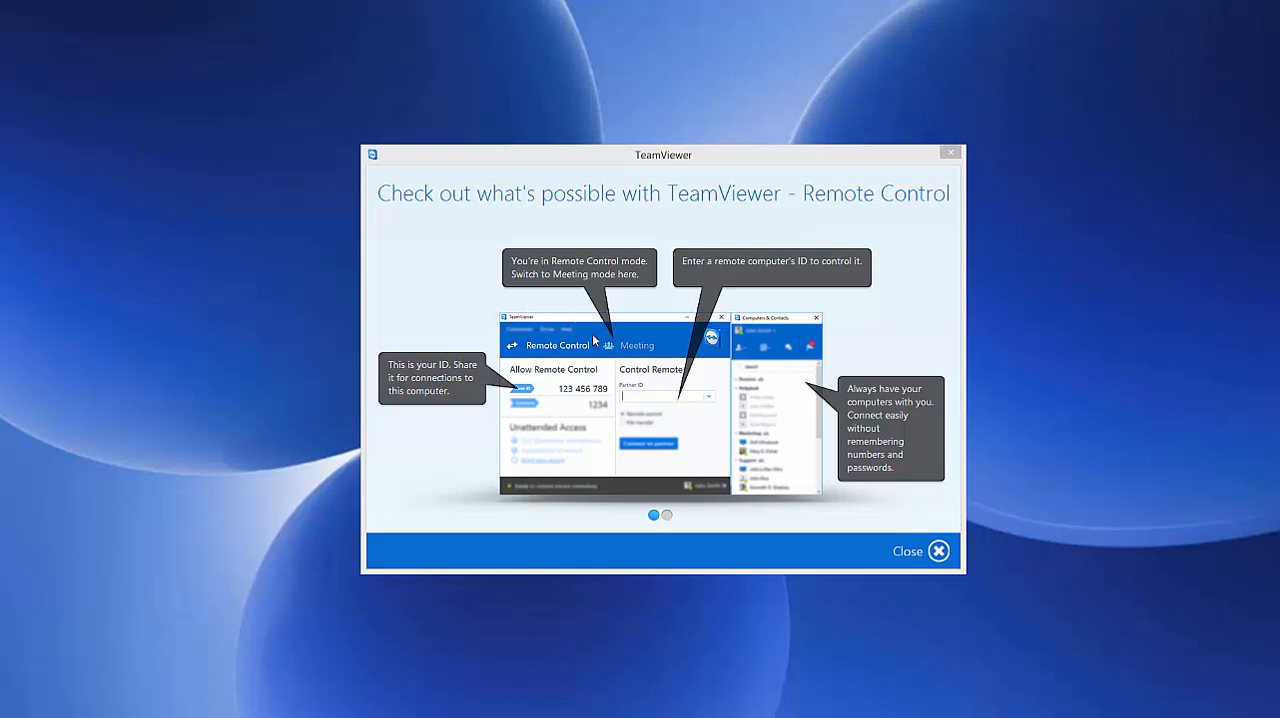
mouse_move(590, 412)
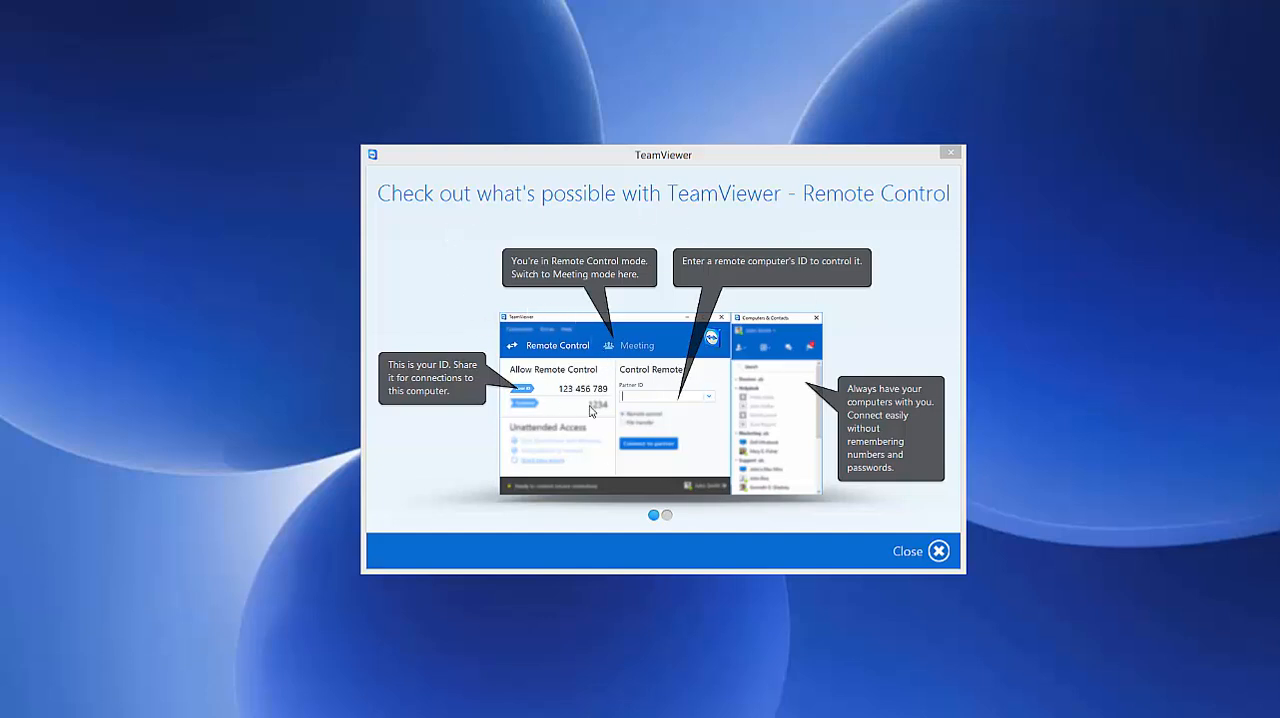
- Close the 'Check out what's possible with TeamViewer' tour to reveal ID and password
drag(664, 156, 640, 148)
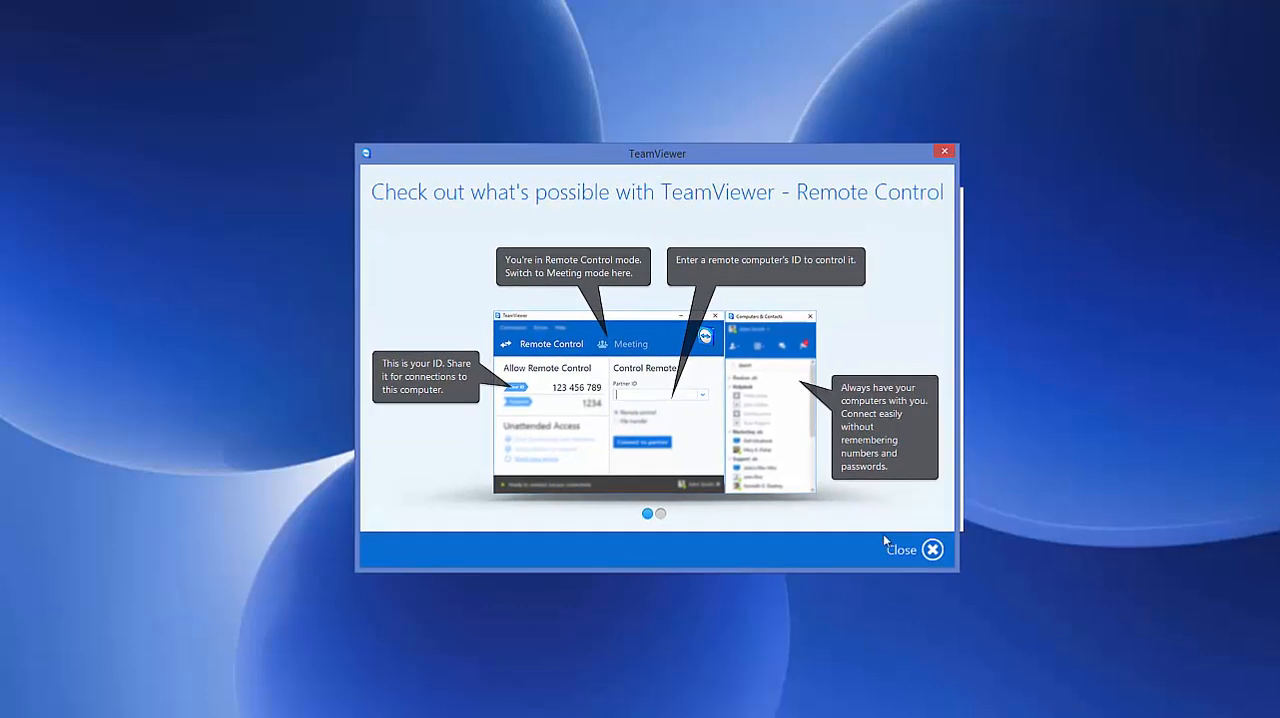
click(912, 548)
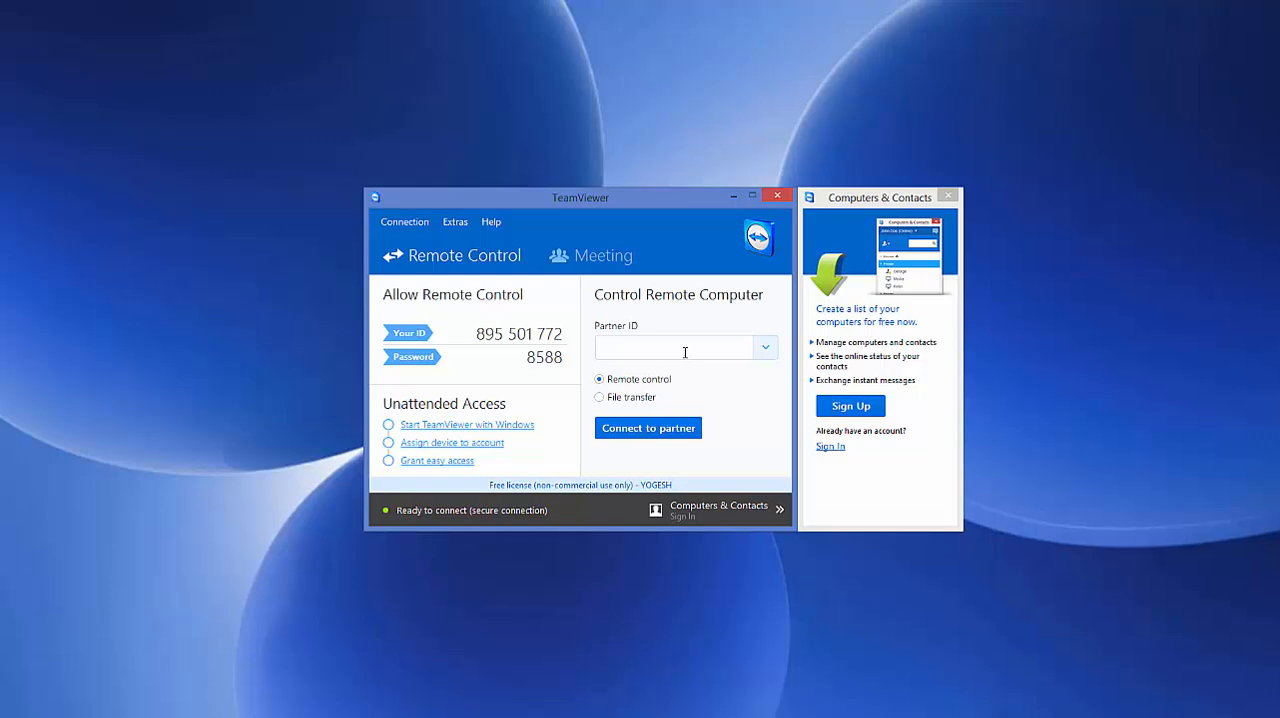
click(680, 348)
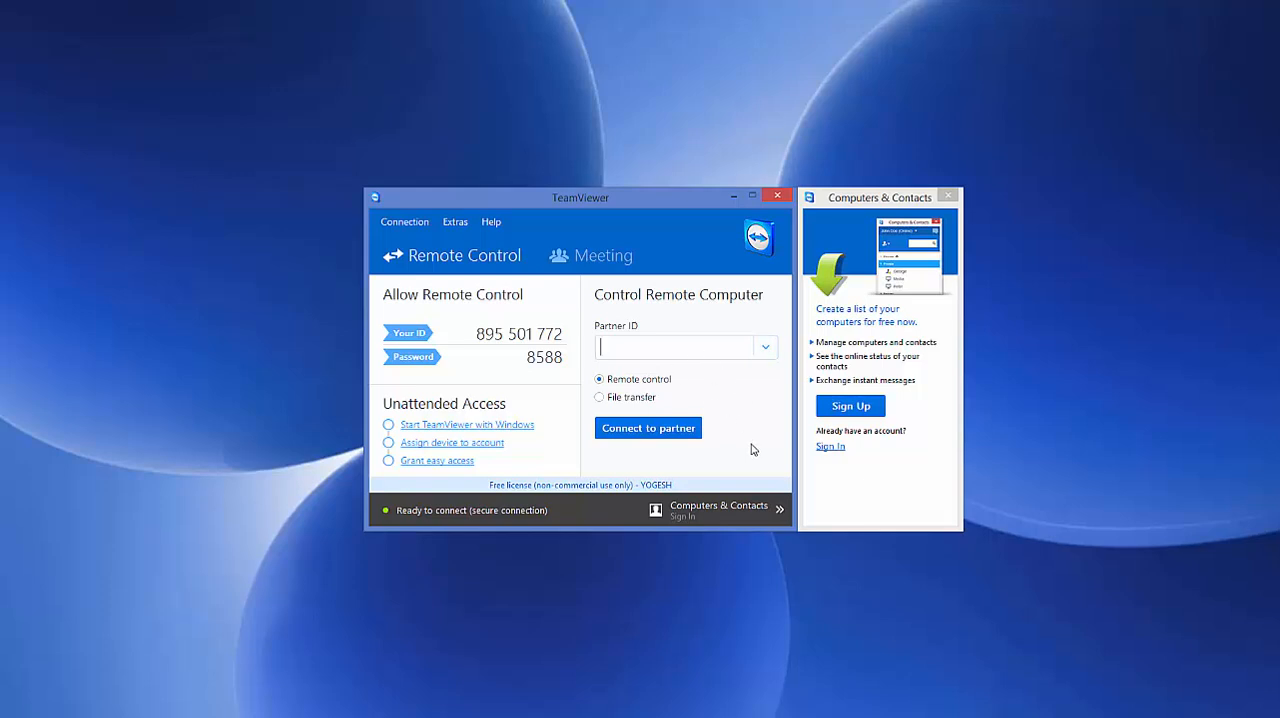
mouse_move(464, 280)
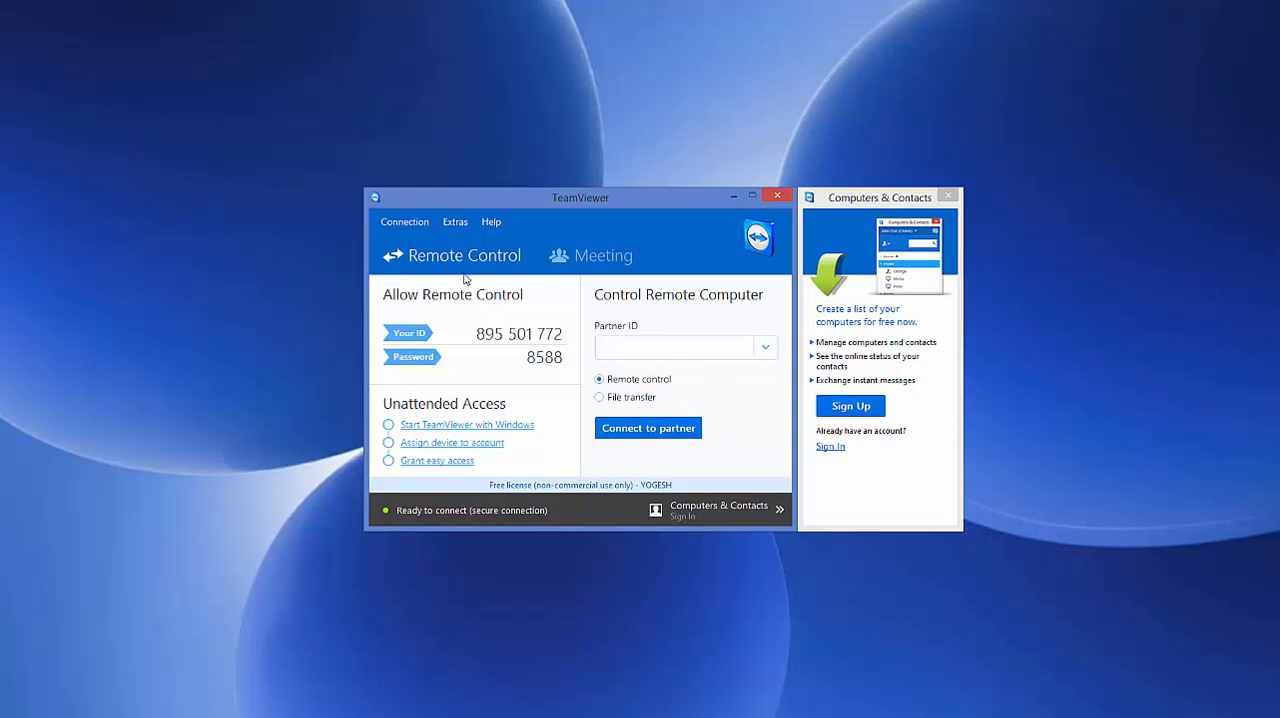
mouse_move(704, 308)
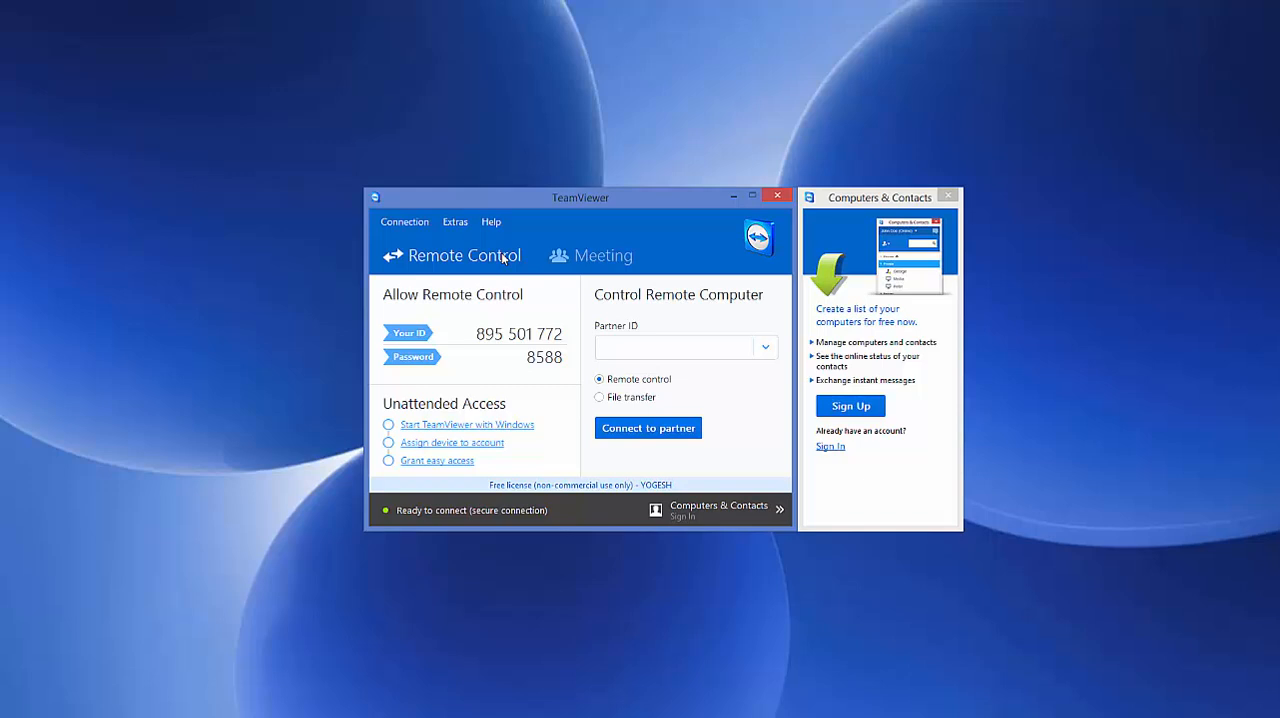
click(680, 348)
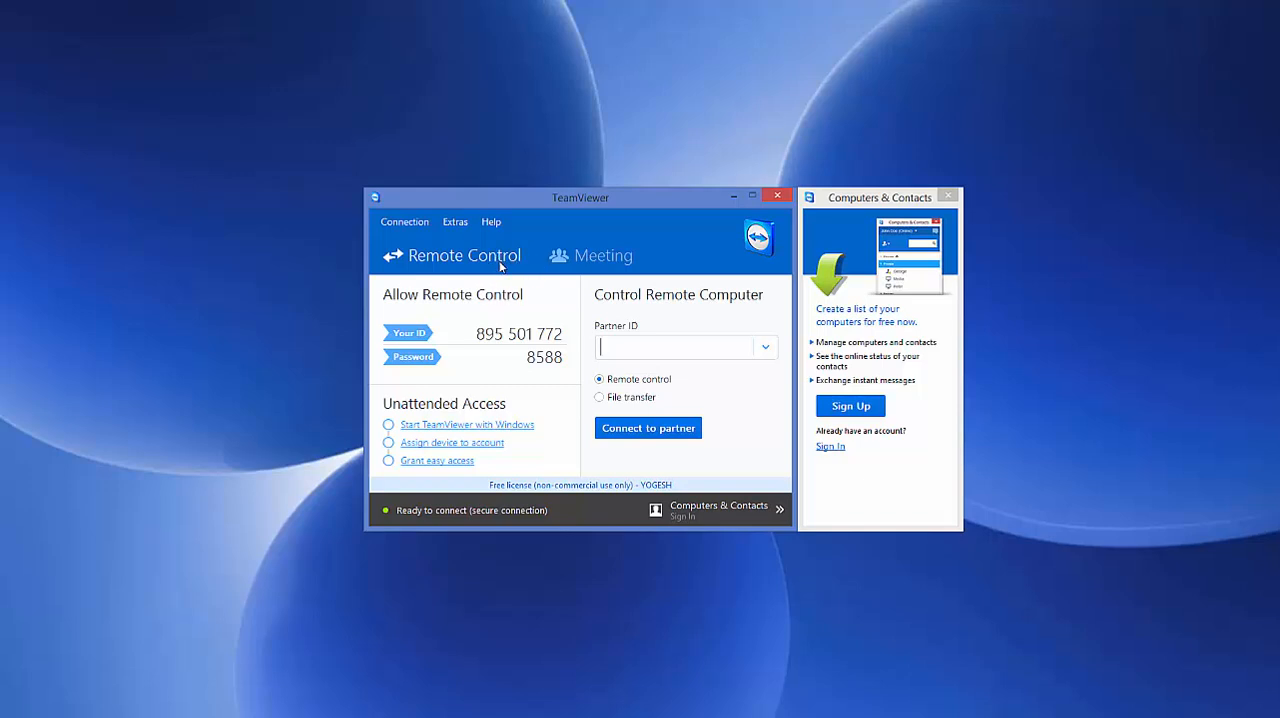
mouse_move(560, 324)
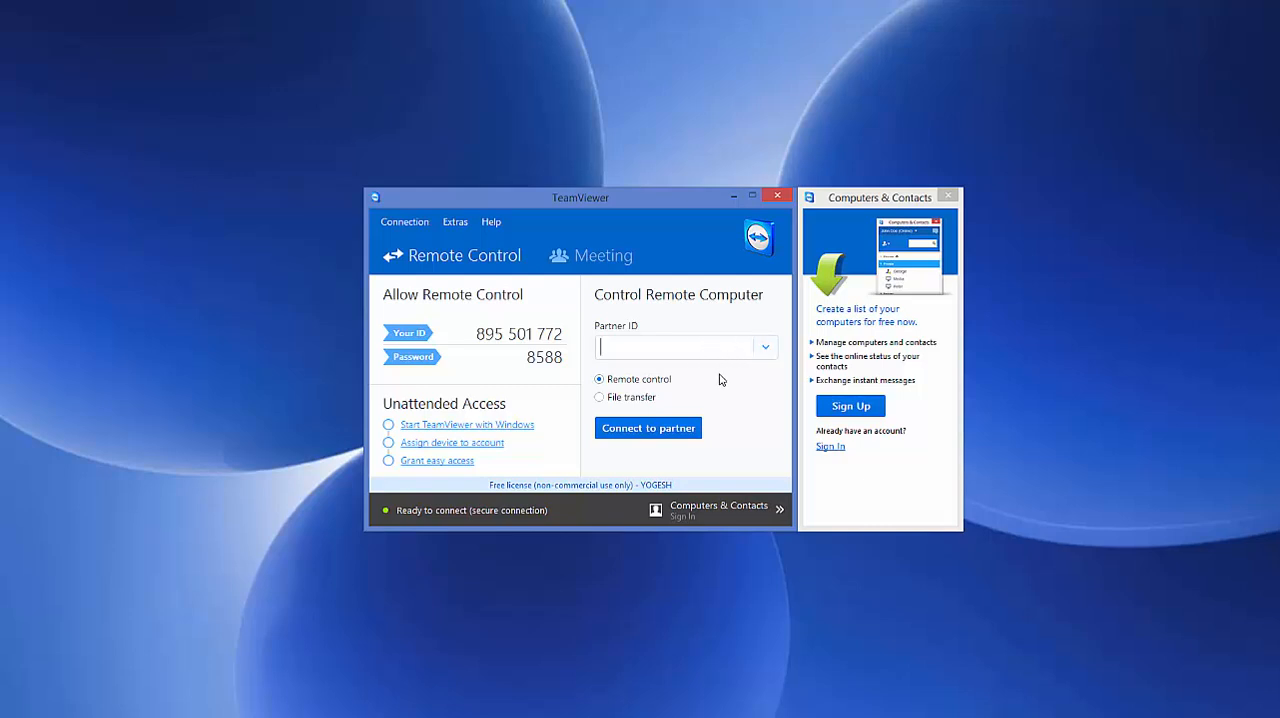
mouse_move(700, 376)
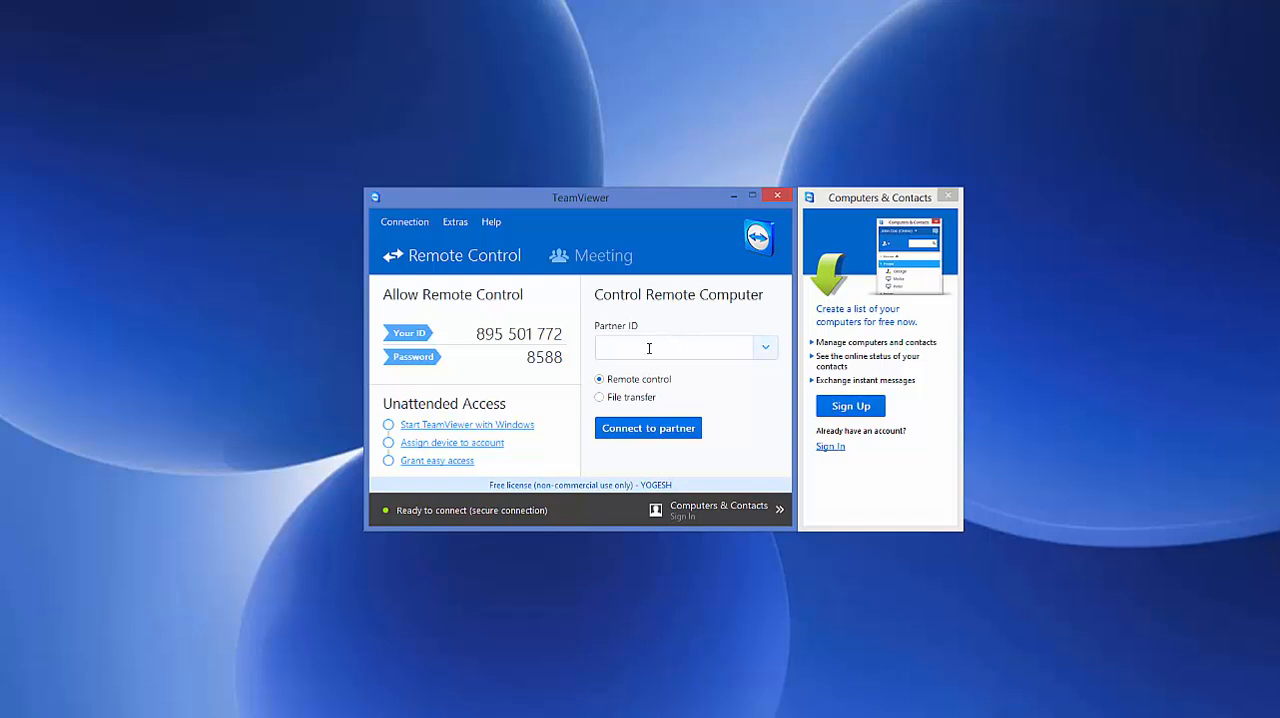
click(648, 348)
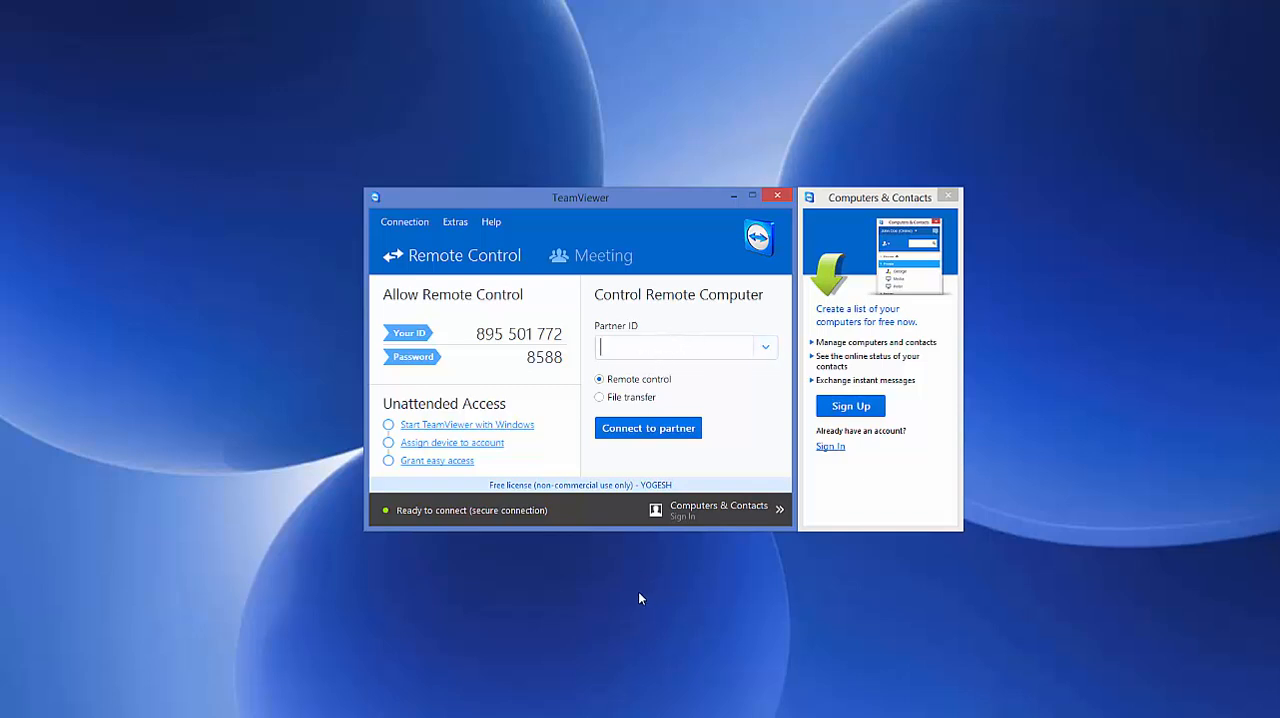
mouse_move(570, 684)
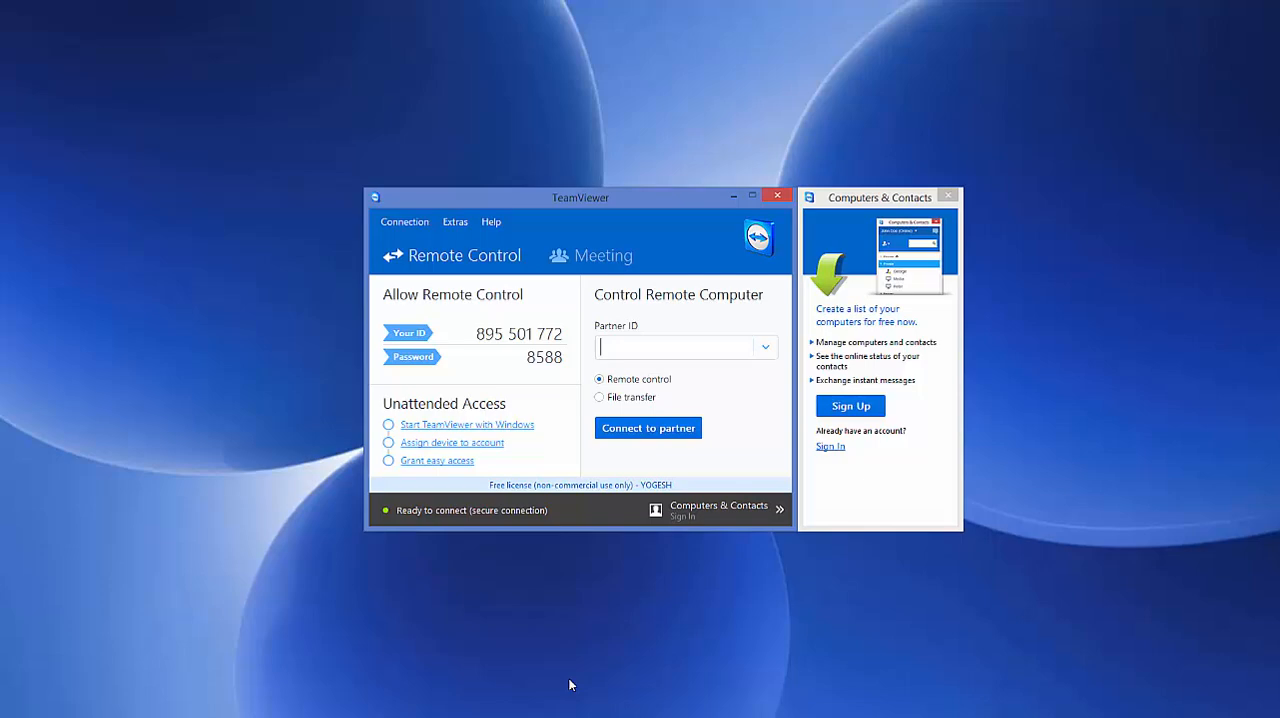